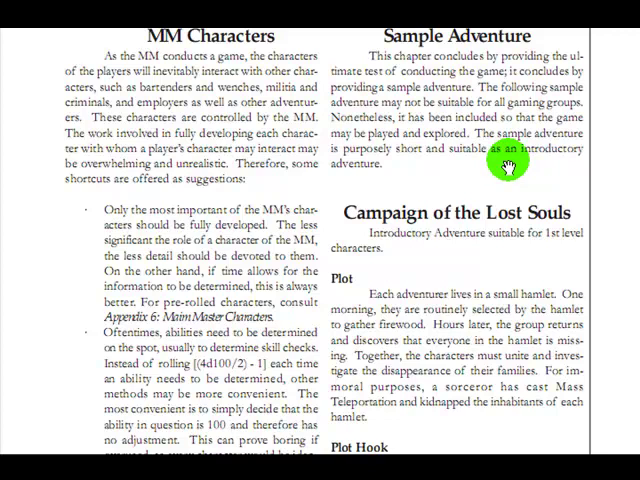
pyautogui.moveTo(494, 190)
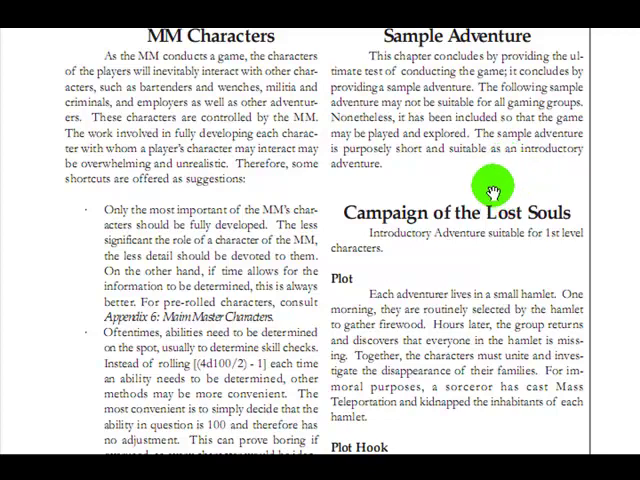
pyautogui.moveTo(458, 270)
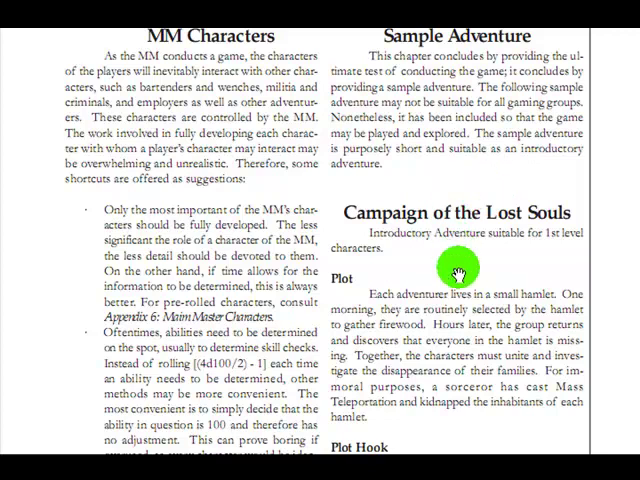
pyautogui.moveTo(490, 247)
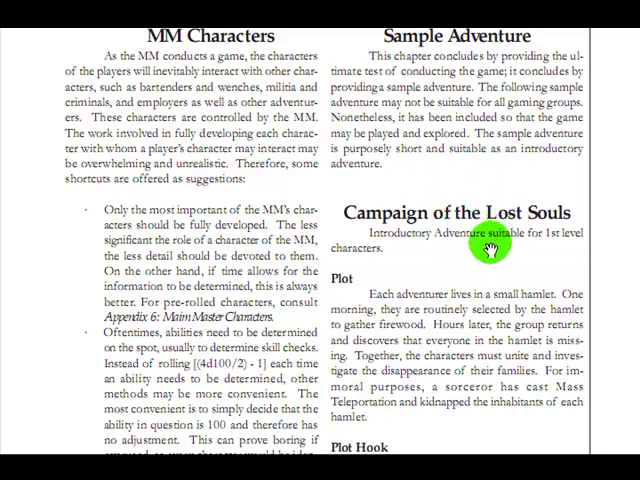
pyautogui.moveTo(465, 275)
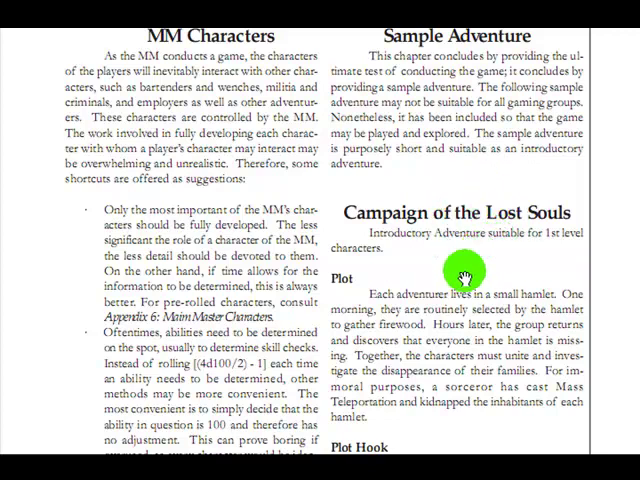
# Scroll past Plot Hook to the page with Preparation and the boxed Introduction.
pyautogui.scroll(-3)
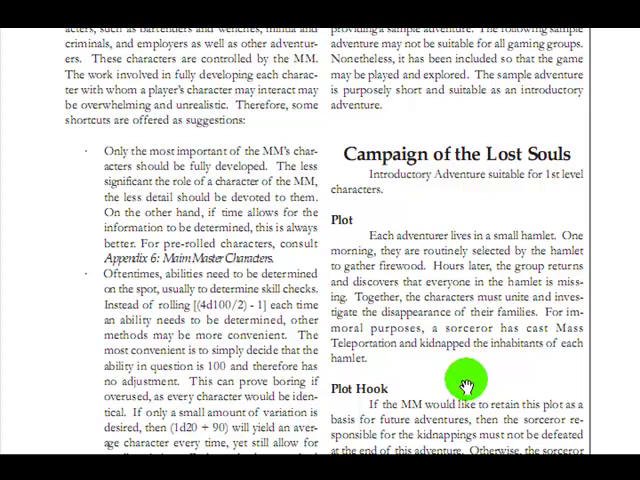
pyautogui.moveTo(461, 402)
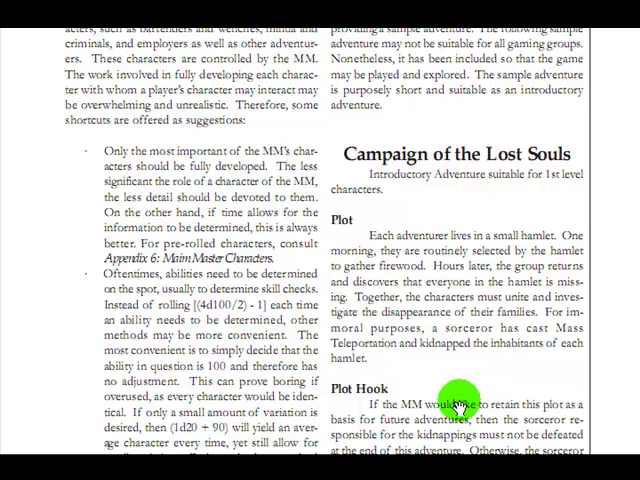
pyautogui.scroll(-3)
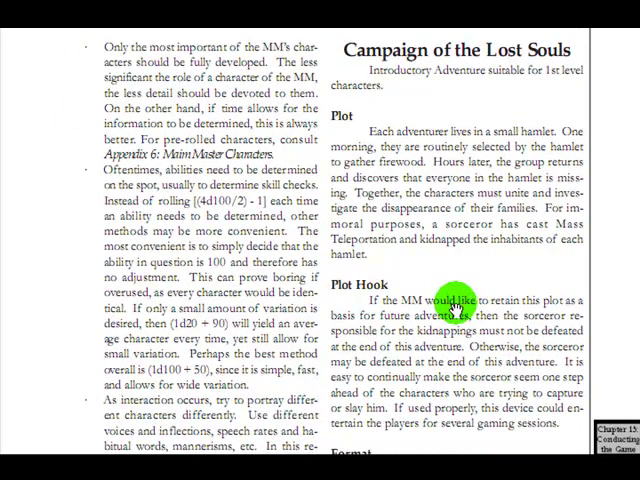
pyautogui.moveTo(450, 315)
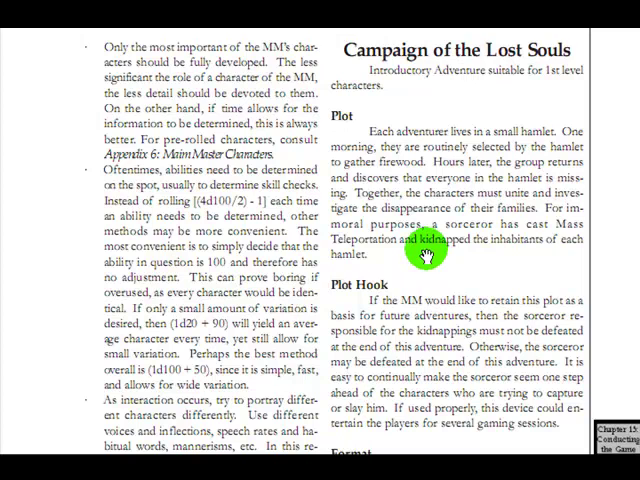
pyautogui.moveTo(487, 362)
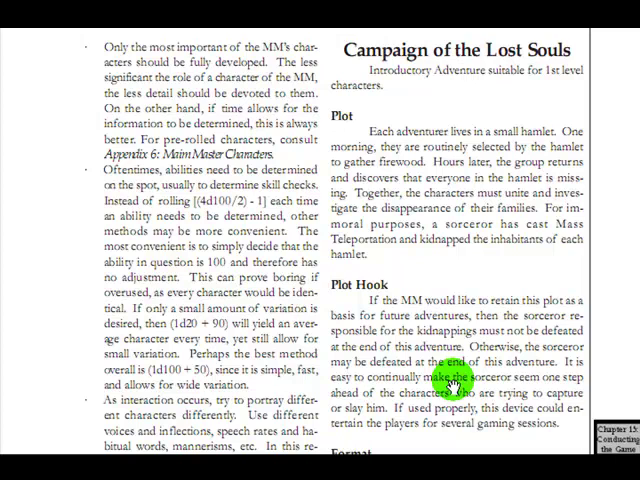
pyautogui.moveTo(472, 440)
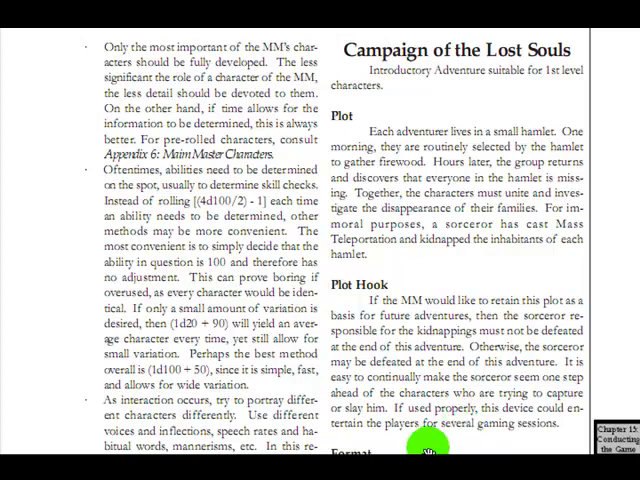
pyautogui.click(420, 455)
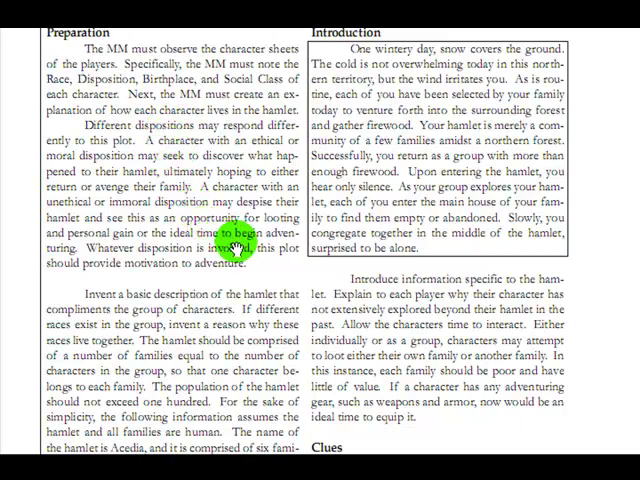
pyautogui.scroll(-3)
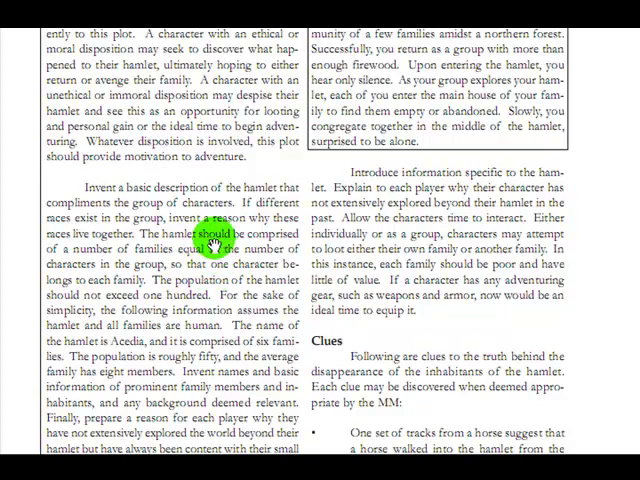
pyautogui.moveTo(190, 270)
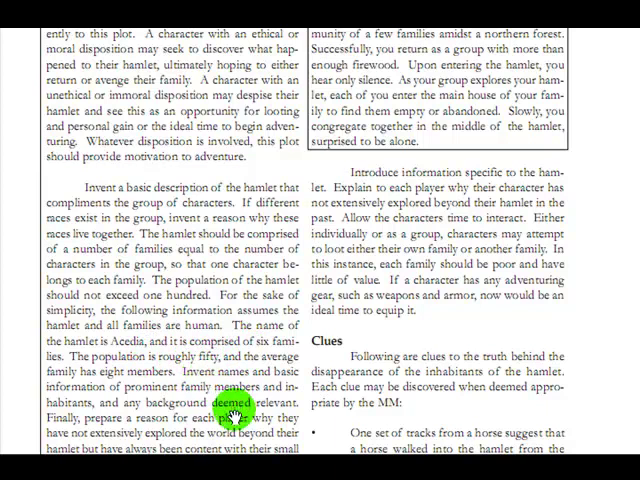
pyautogui.moveTo(237, 408)
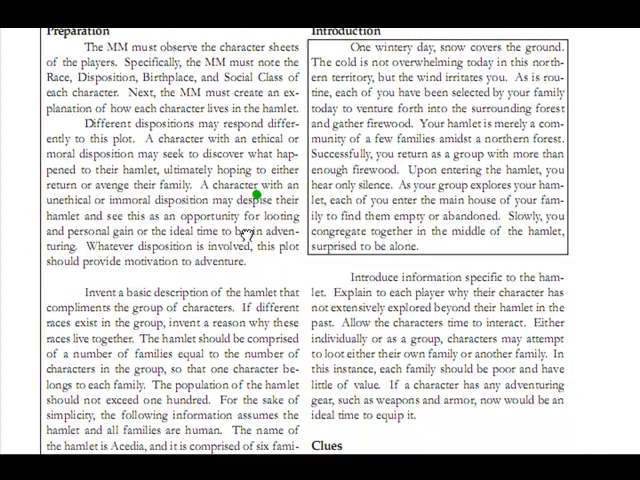
# Scroll to the Clues section showing the horse tracks leading into the hamlet.
pyautogui.scroll(-3)
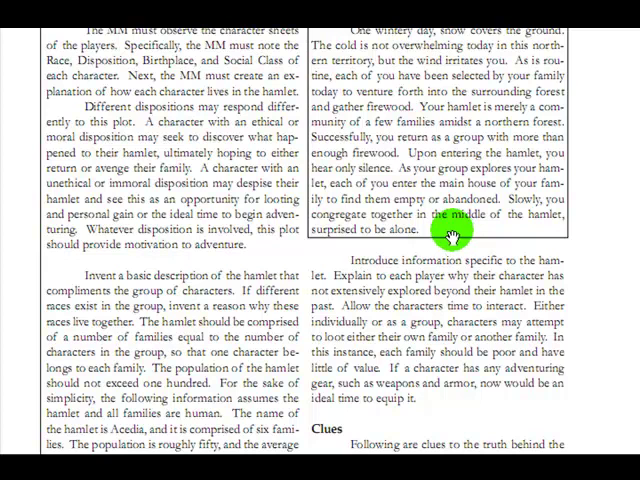
pyautogui.moveTo(455, 232)
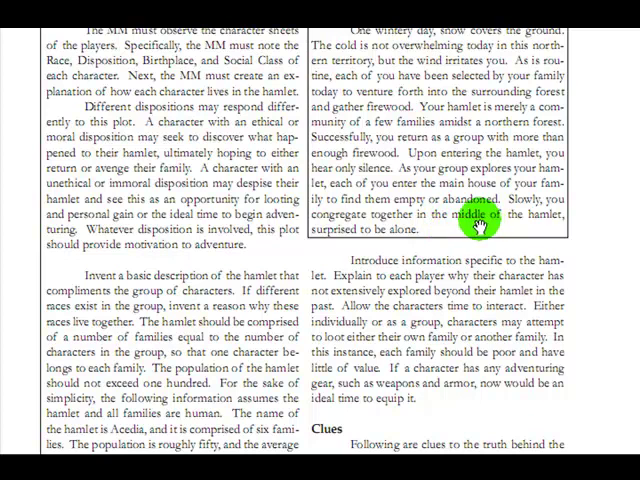
pyautogui.moveTo(507, 267)
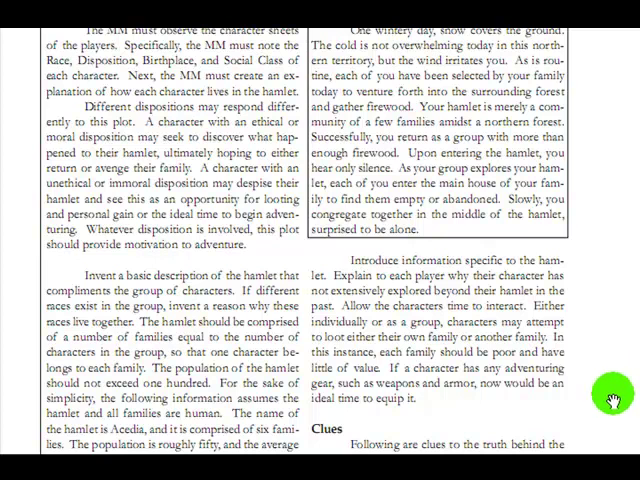
pyautogui.scroll(-3)
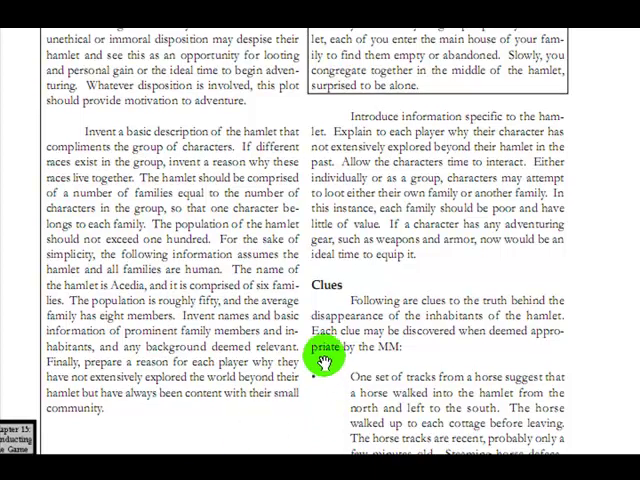
pyautogui.moveTo(458, 272)
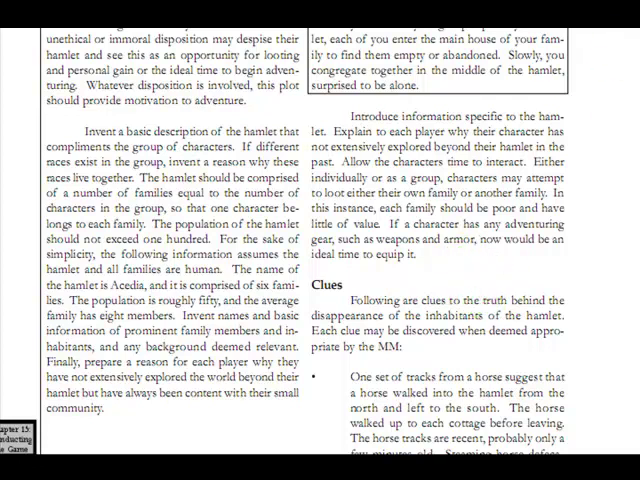
# Scroll through the full Clues list, including the stolen Goring Zweihander.
pyautogui.scroll(-3)
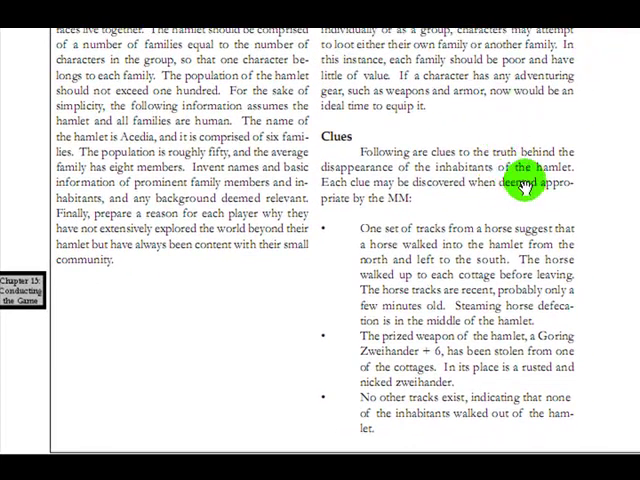
pyautogui.moveTo(505, 218)
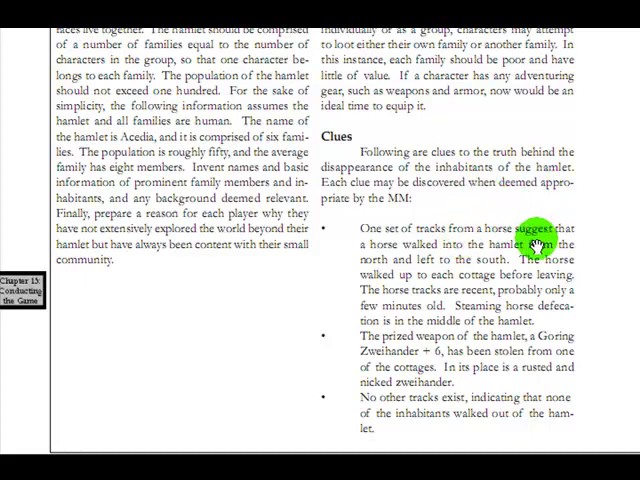
pyautogui.moveTo(545, 310)
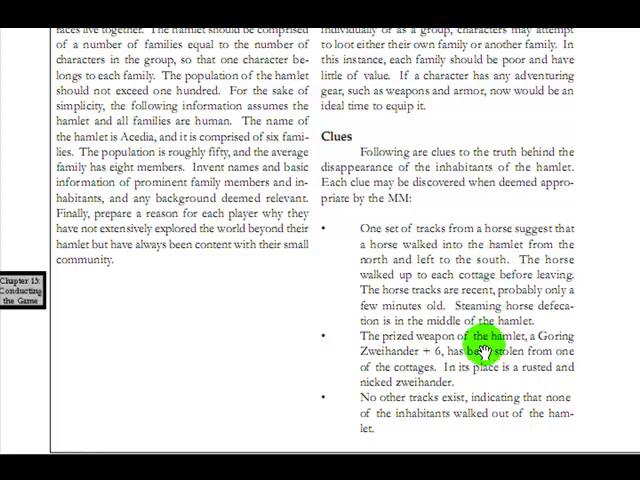
pyautogui.moveTo(548, 407)
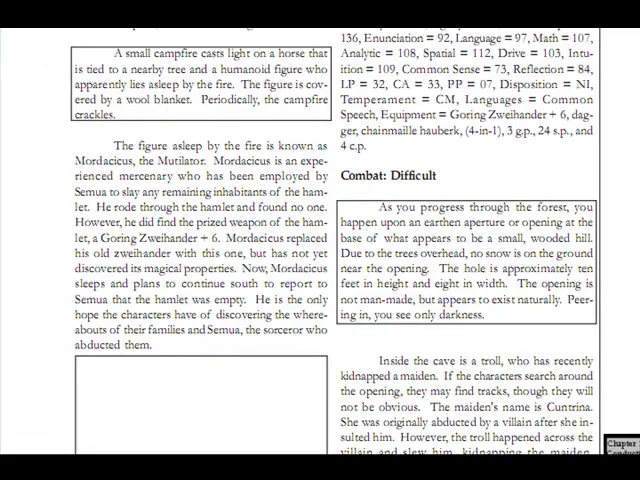
# Scroll to the Combat: Simple campfire encounter and Mordacicus's stats.
pyautogui.scroll(-3)
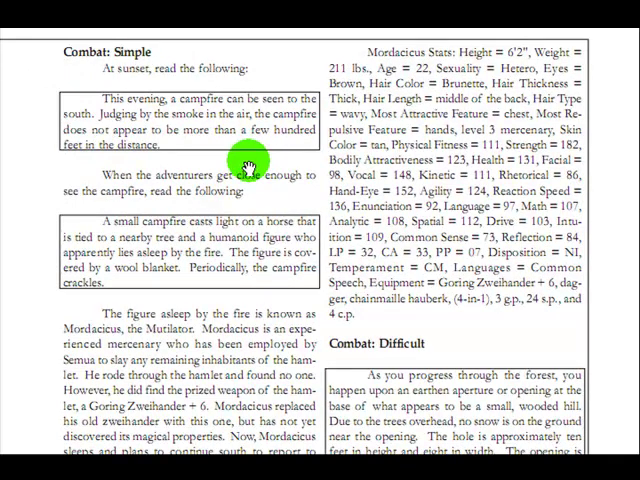
pyautogui.moveTo(240, 163)
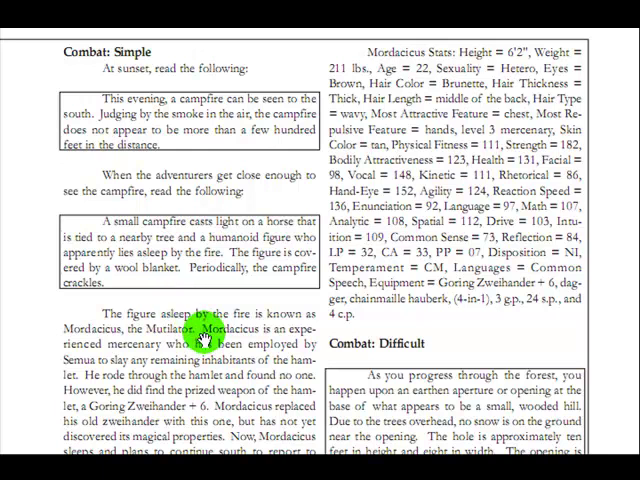
pyautogui.moveTo(18, 400)
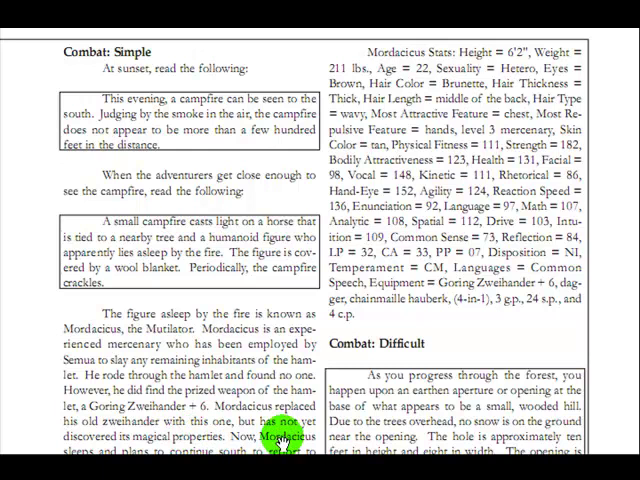
pyautogui.scroll(-3)
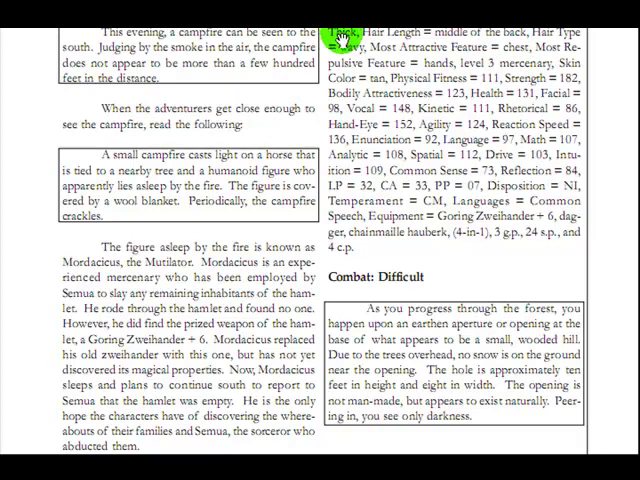
pyautogui.moveTo(455, 253)
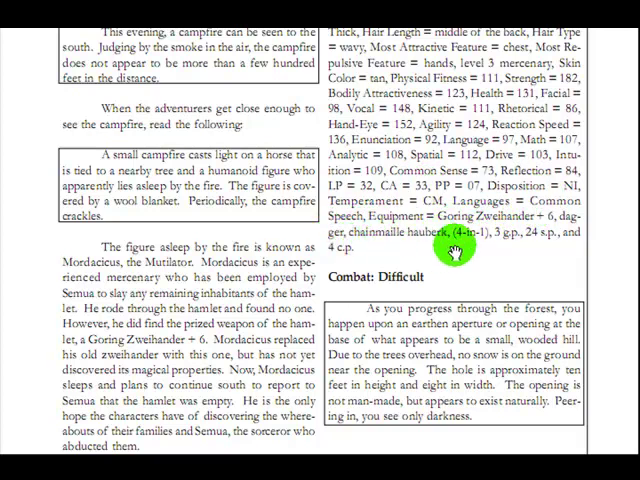
pyautogui.moveTo(495, 253)
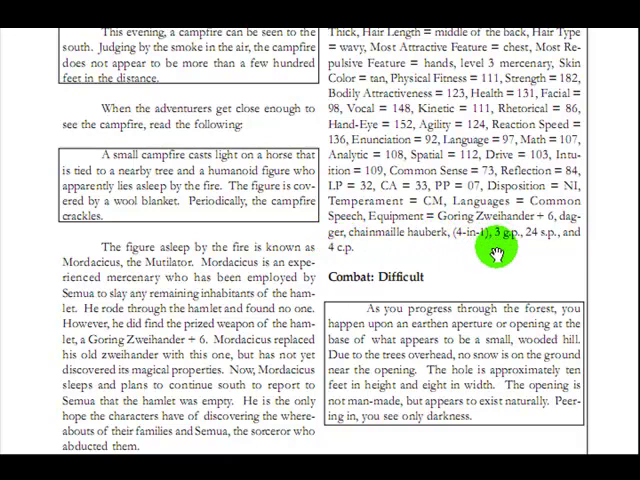
pyautogui.moveTo(432, 258)
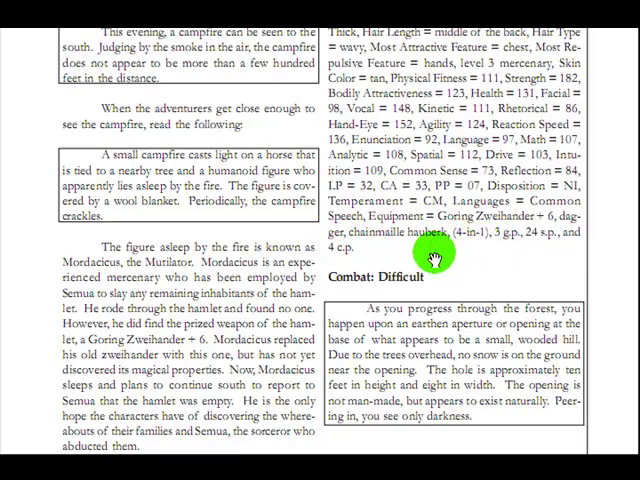
# Scroll down to the troll cave text with the kidnapped maiden Cuntrina.
pyautogui.scroll(-3)
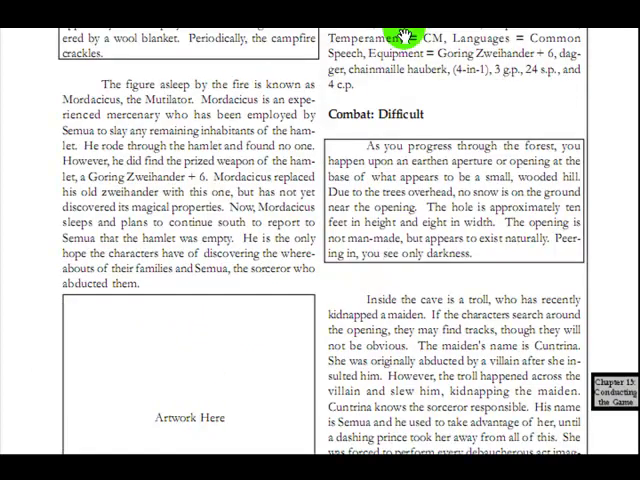
pyautogui.moveTo(410, 113)
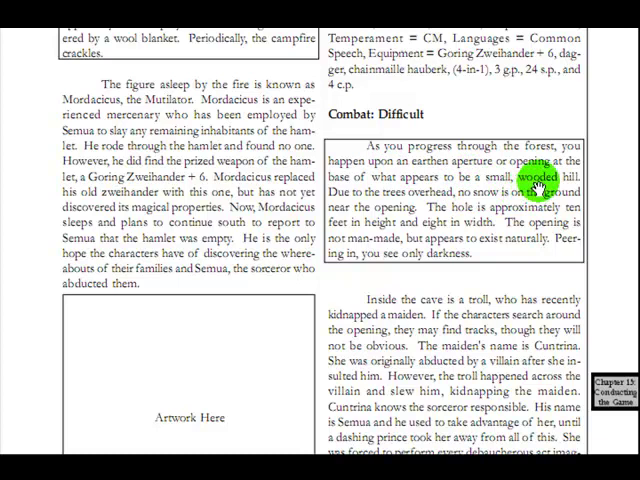
pyautogui.moveTo(420, 195)
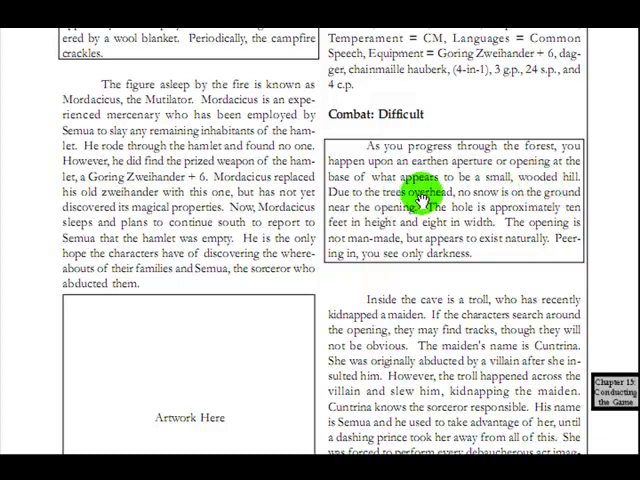
pyautogui.moveTo(498, 213)
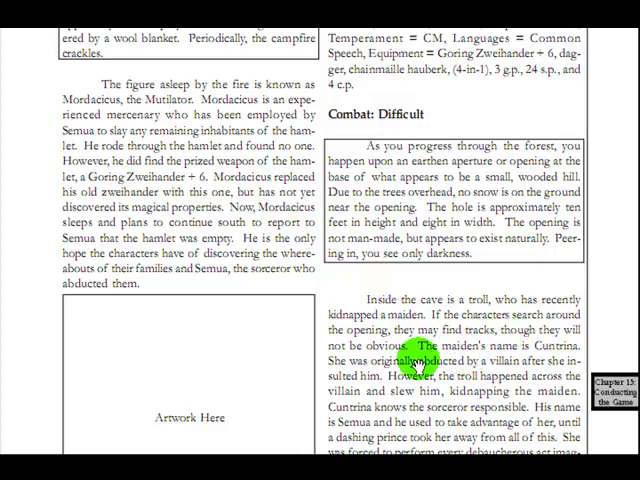
pyautogui.moveTo(420, 368)
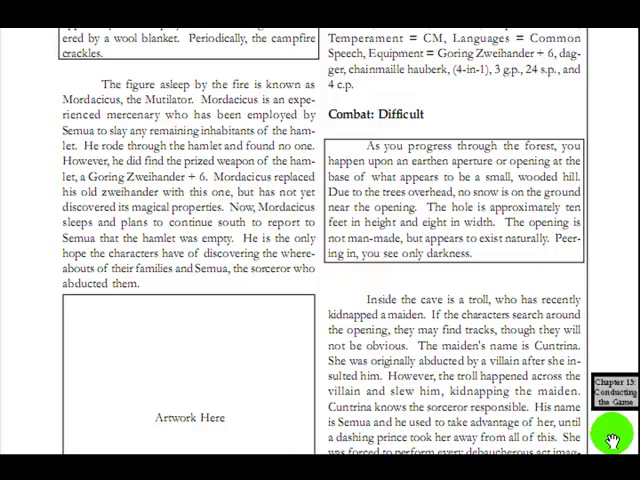
pyautogui.moveTo(598, 437)
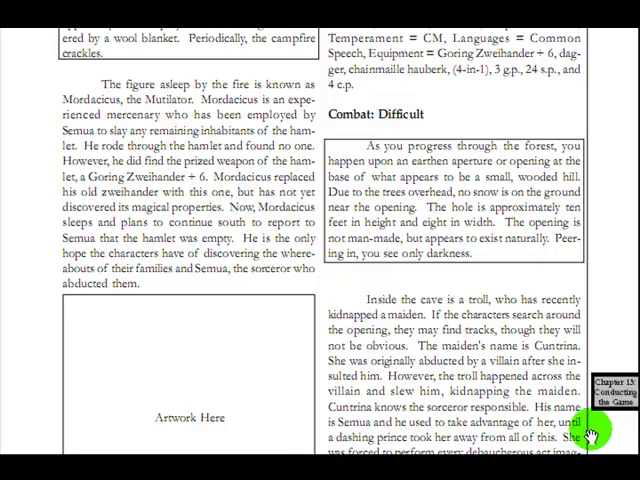
pyautogui.moveTo(592, 430)
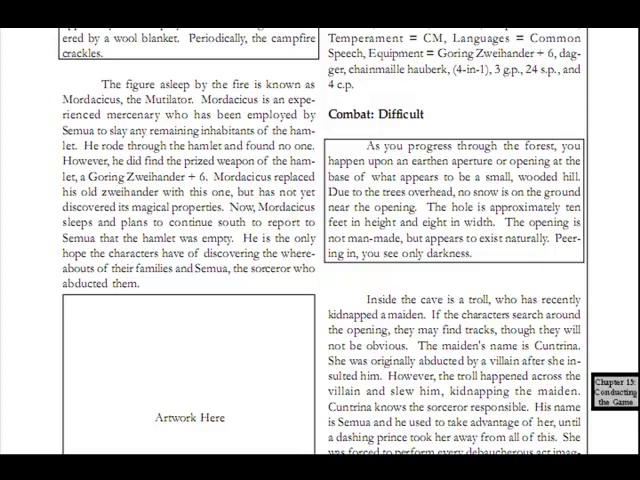
# Scroll to Cuntrina's stat block and Semua's stone home with song lyrics.
pyautogui.scroll(-3)
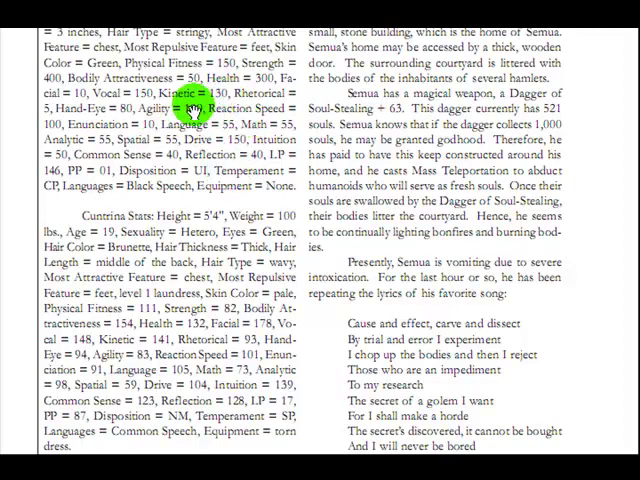
pyautogui.moveTo(258, 183)
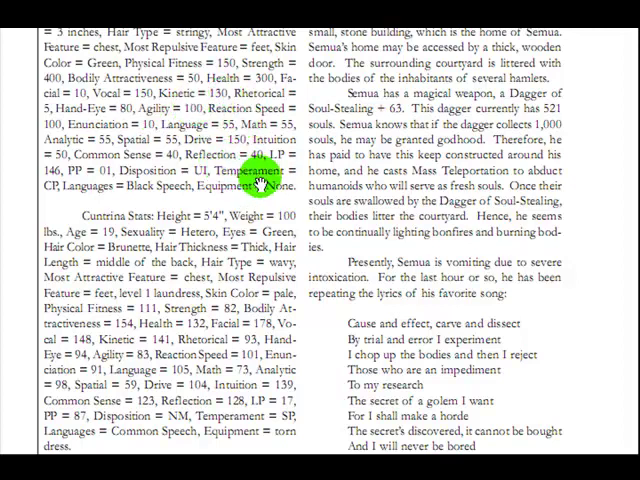
pyautogui.moveTo(155, 265)
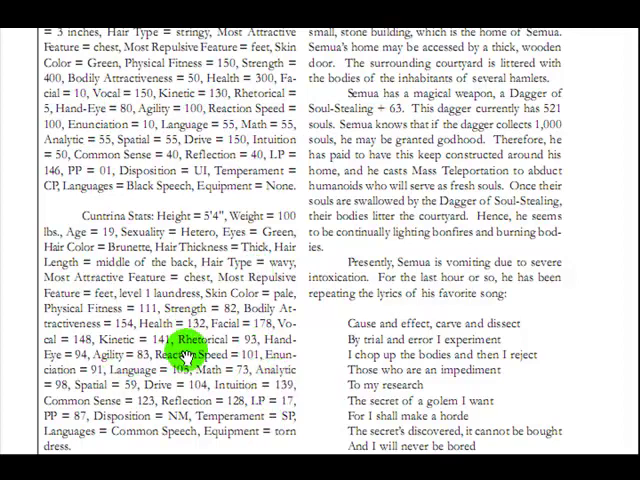
# Scroll to the Conclusion with the boxed keep-in-a-clearing description.
pyautogui.scroll(-3)
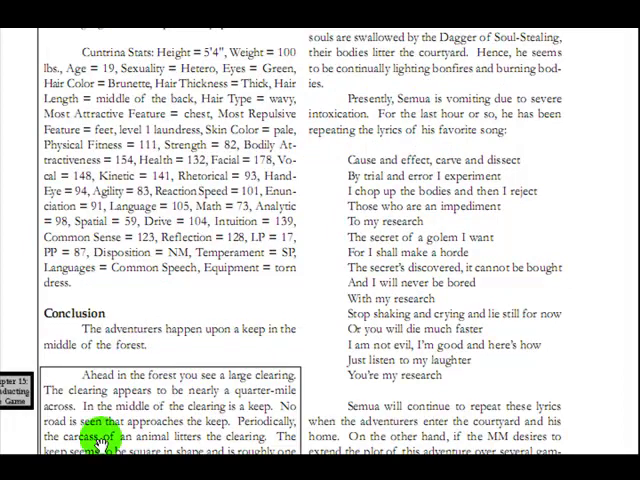
pyautogui.scroll(-3)
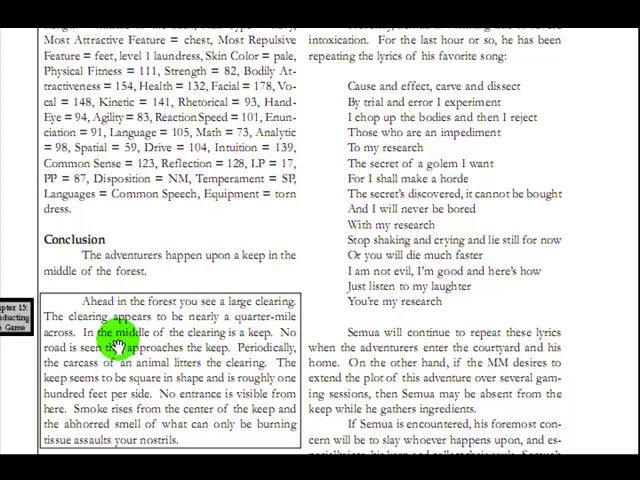
pyautogui.moveTo(225, 335)
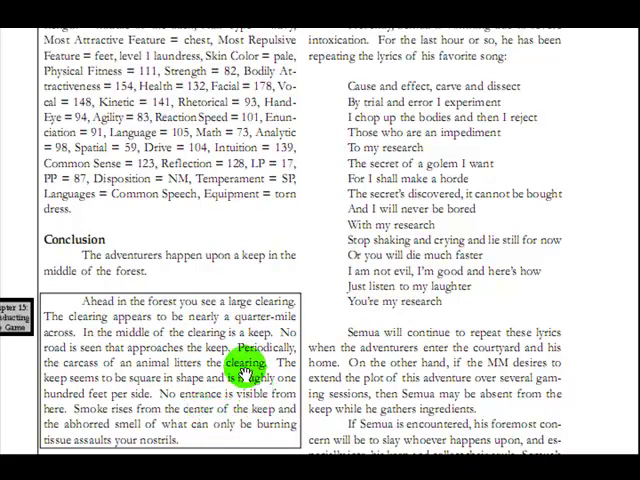
pyautogui.moveTo(474, 312)
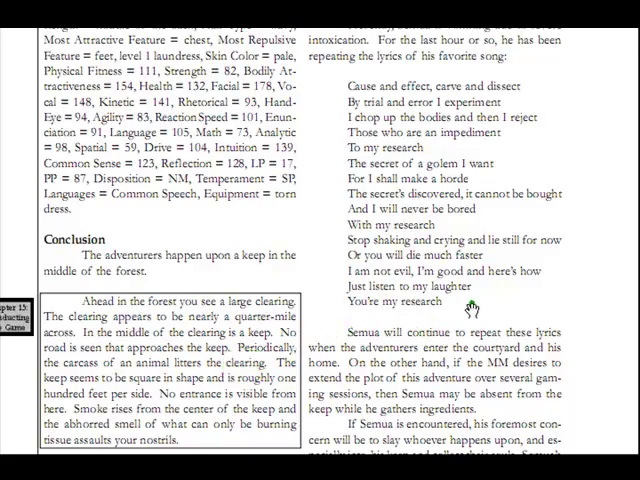
pyautogui.scroll(-3)
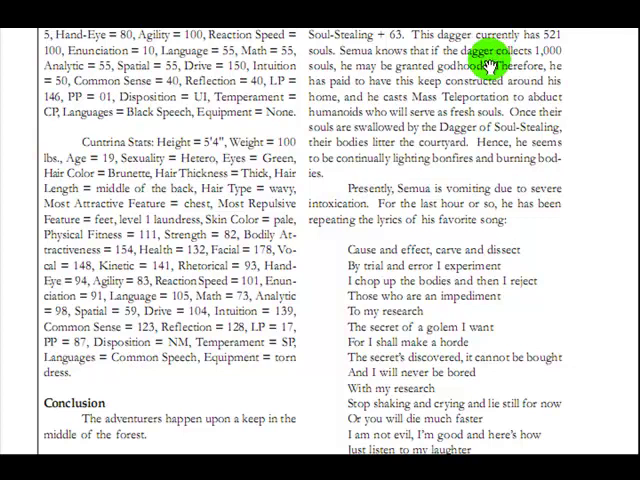
pyautogui.moveTo(480, 55)
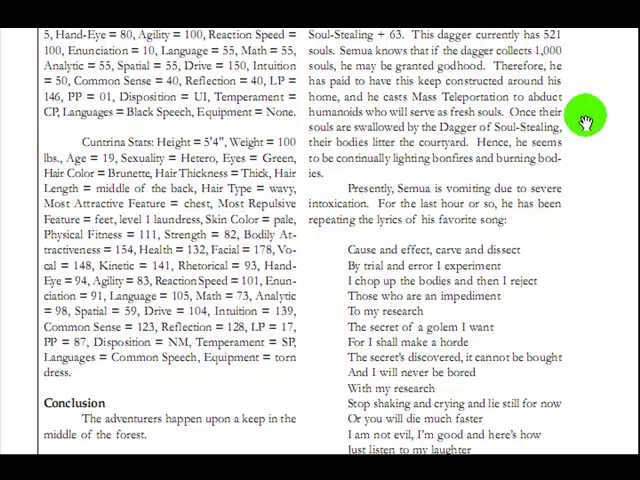
pyautogui.moveTo(578, 110)
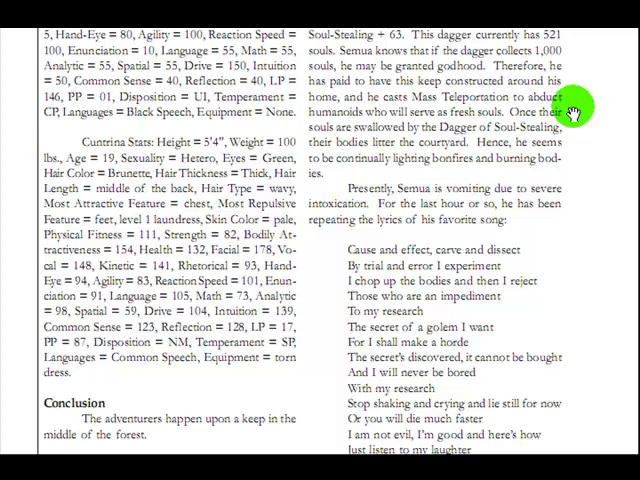
pyautogui.moveTo(580, 170)
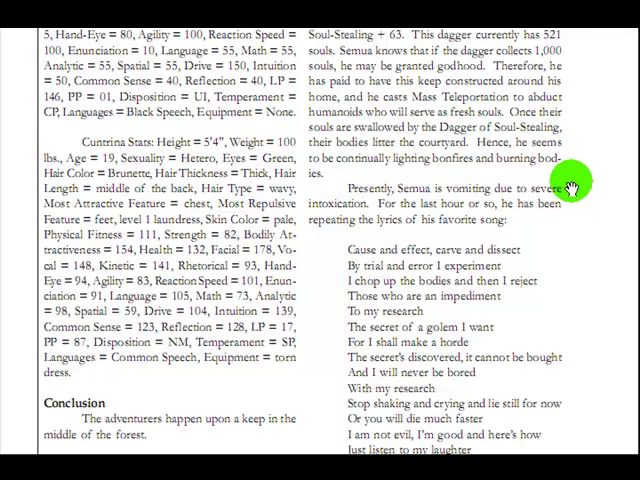
pyautogui.moveTo(570, 185)
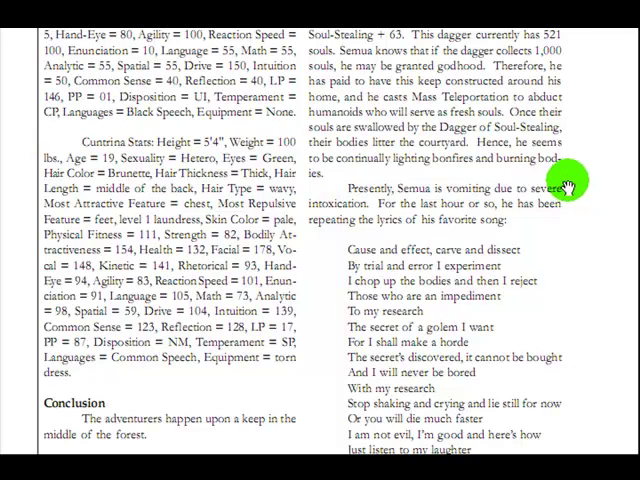
pyautogui.moveTo(588, 138)
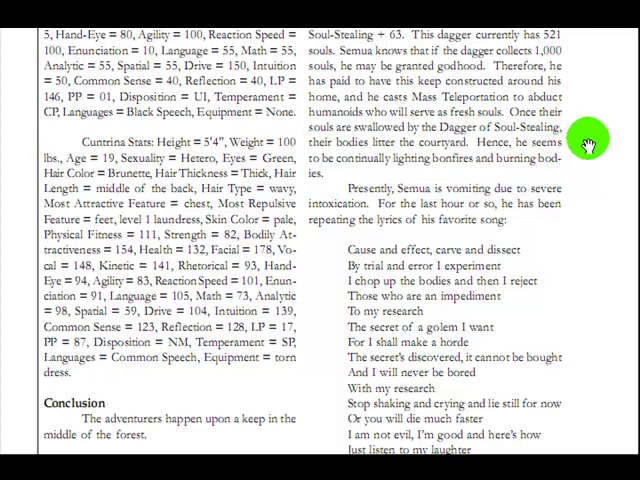
pyautogui.scroll(-3)
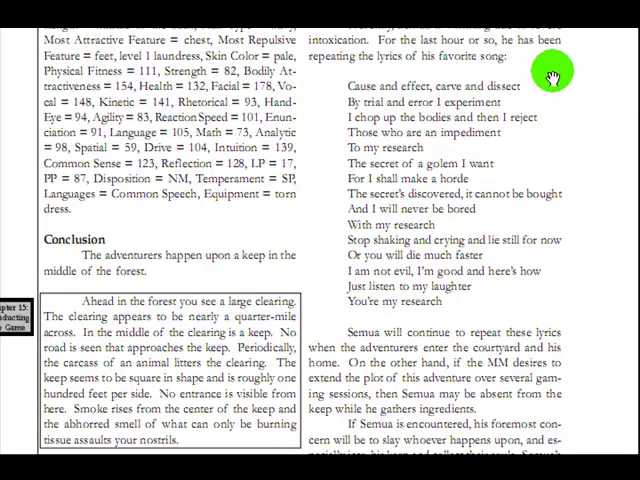
pyautogui.moveTo(550, 87)
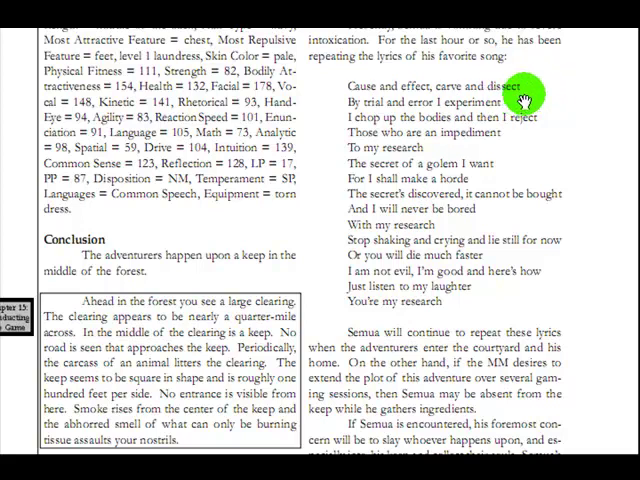
pyautogui.moveTo(490, 118)
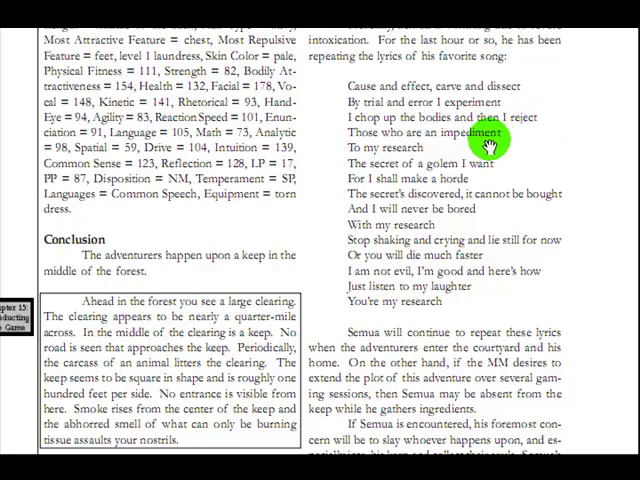
pyautogui.moveTo(500, 170)
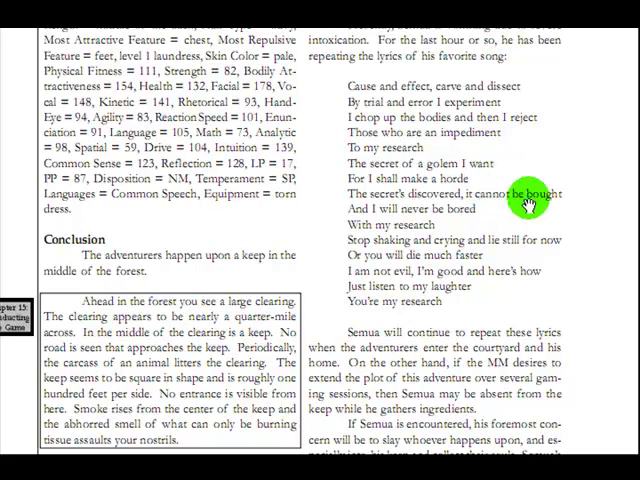
pyautogui.moveTo(551, 200)
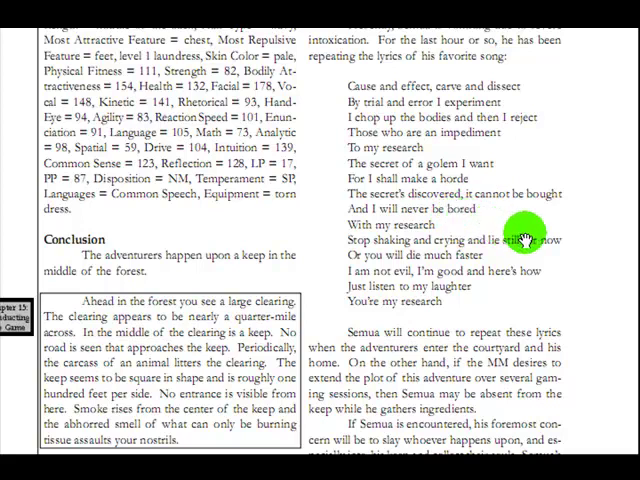
pyautogui.moveTo(465, 245)
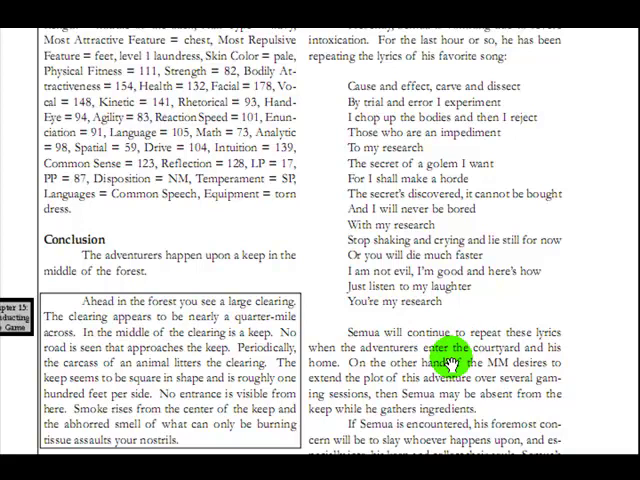
# Scroll to Semua's combat strategy, stats and Spells Known page.
pyautogui.scroll(-3)
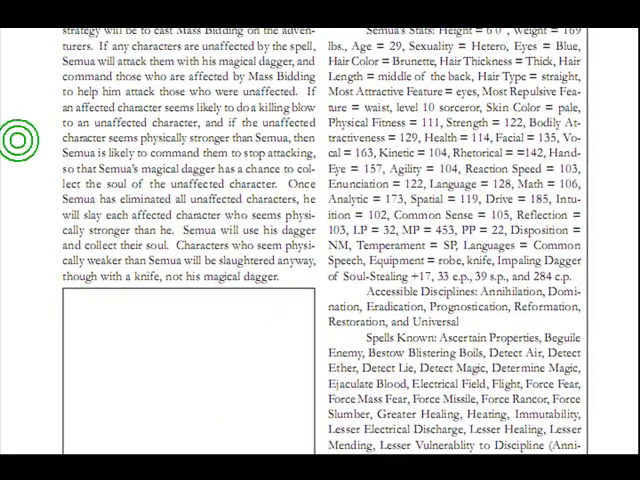
pyautogui.doubleClick(85, 140)
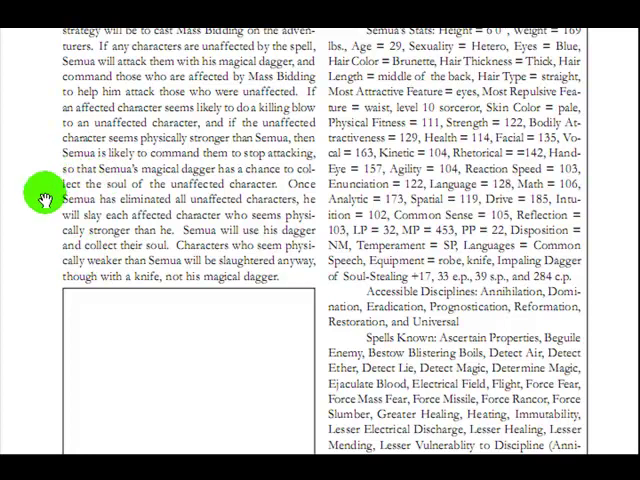
# Scroll to the end of Semua's Spells Known list, ending with Teleportation.
pyautogui.scroll(-3)
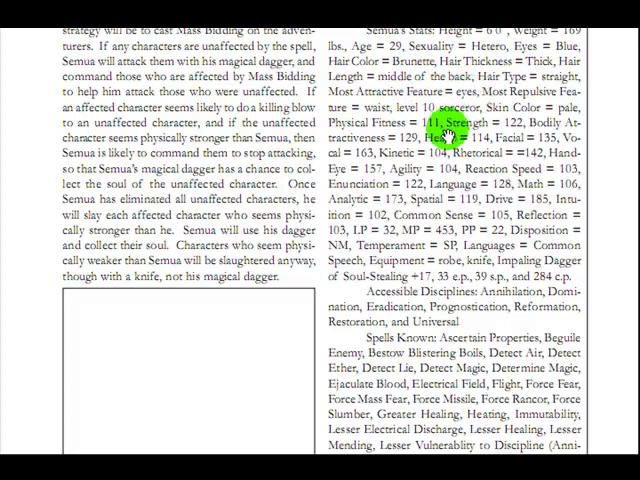
pyautogui.moveTo(430, 268)
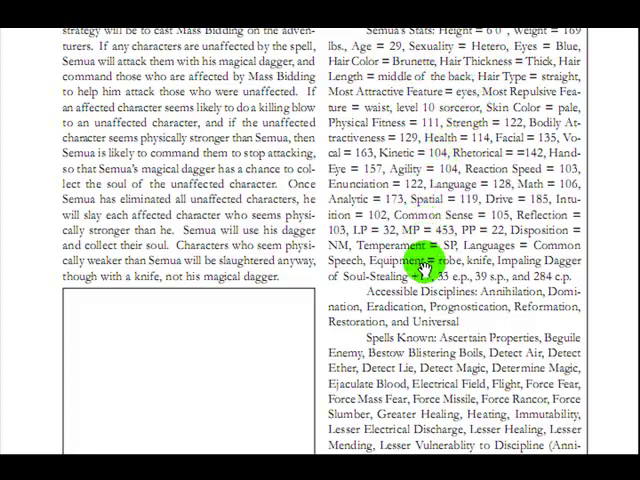
pyautogui.scroll(-3)
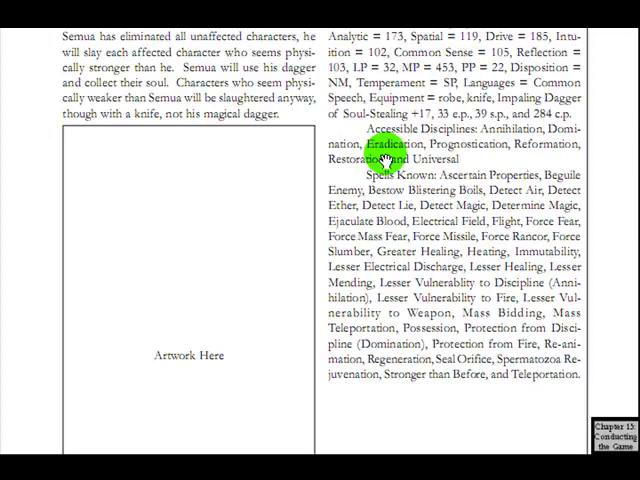
pyautogui.scroll(3)
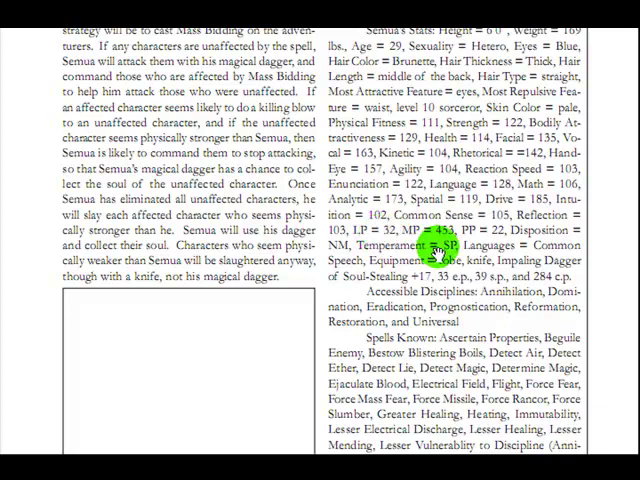
pyautogui.moveTo(435, 315)
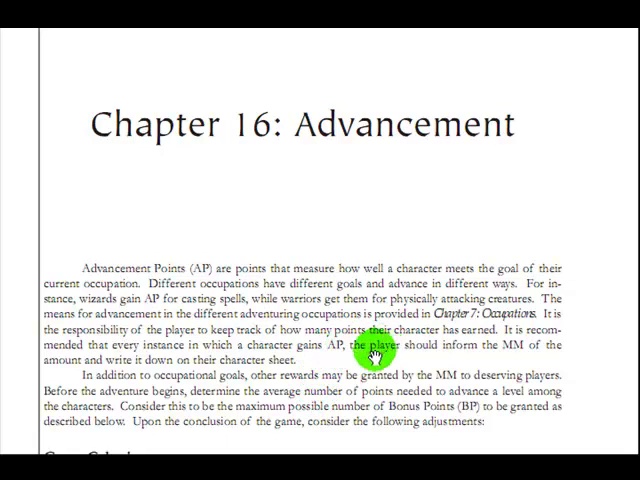
pyautogui.moveTo(385, 388)
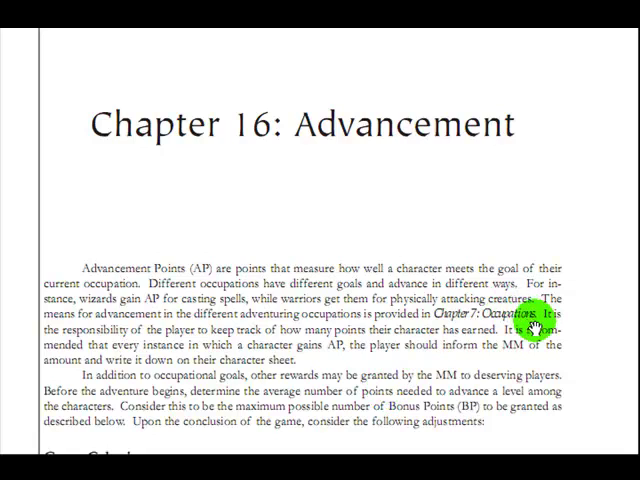
# Scroll past Chapter 16: Advancement to the Chapter 17 Acids and Bases opening.
pyautogui.scroll(-3)
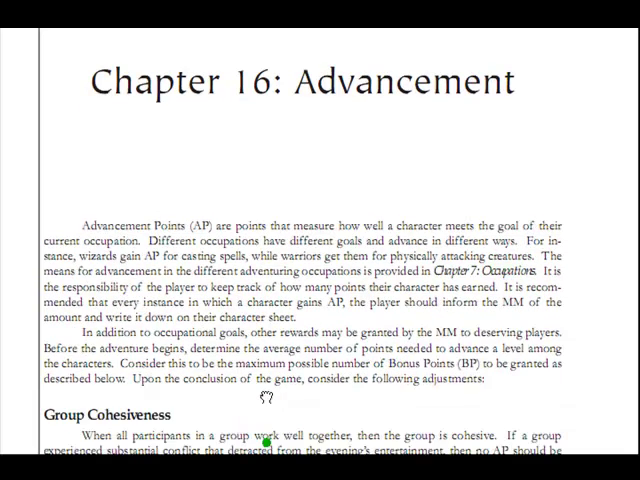
pyautogui.scroll(-3)
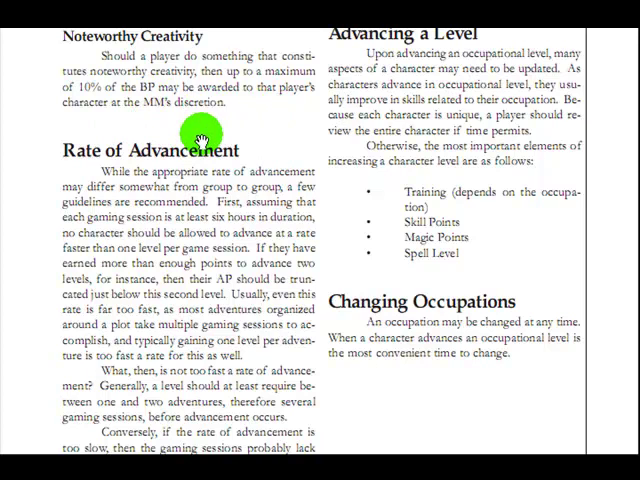
pyautogui.moveTo(415, 113)
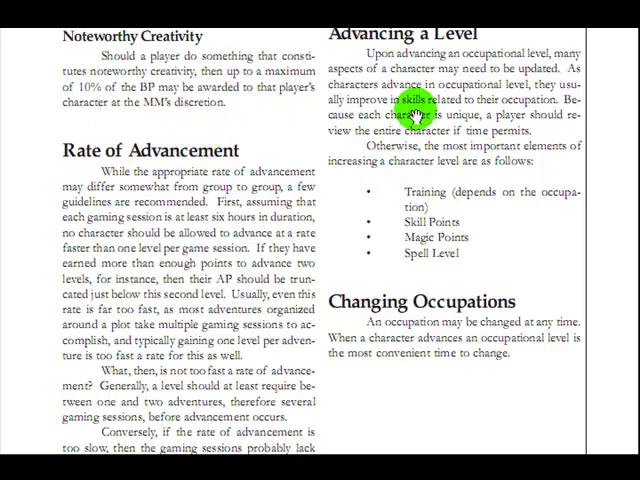
pyautogui.scroll(-3)
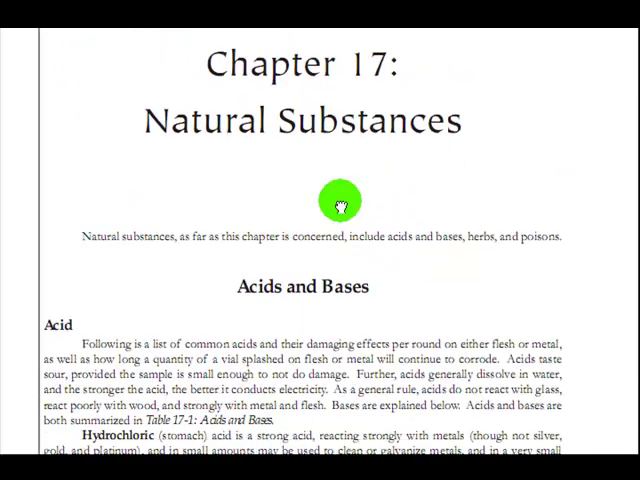
# Scroll past Phosphoric and Sulfuric acids to the Base entries, Lithium Hydroxide and Lye.
pyautogui.scroll(-3)
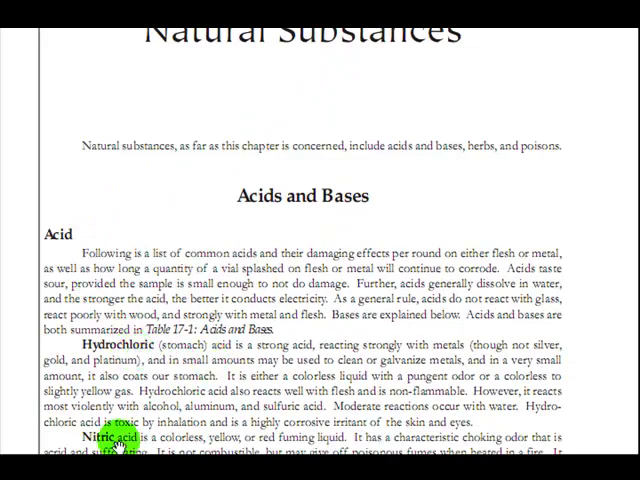
pyautogui.scroll(-3)
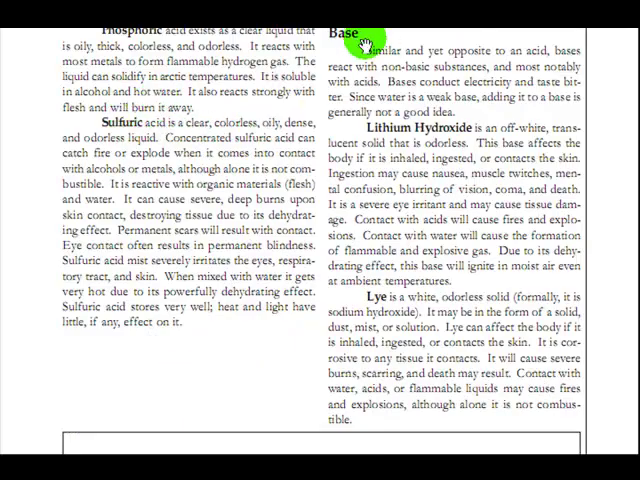
pyautogui.moveTo(442, 163)
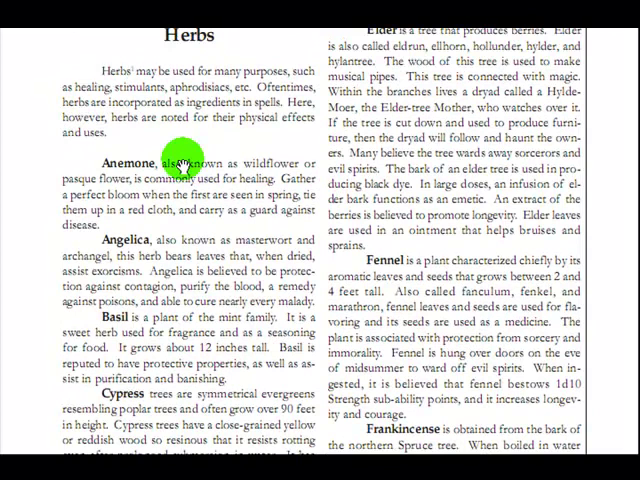
pyautogui.moveTo(208, 191)
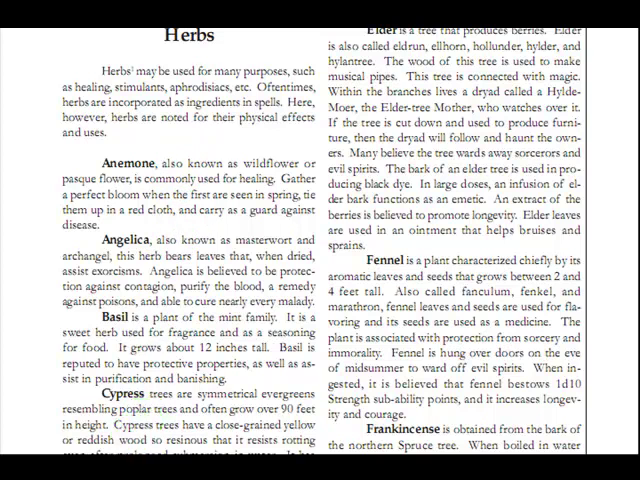
# Scroll through the herb entries from Anemone to Sage, Tarragon and Thyme.
pyautogui.scroll(-3)
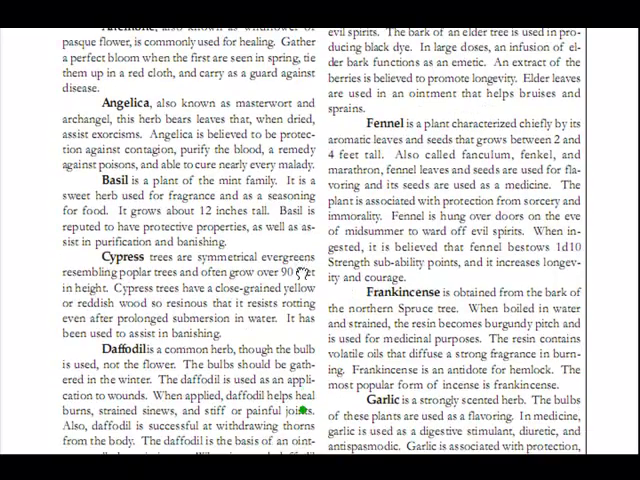
pyautogui.scroll(-3)
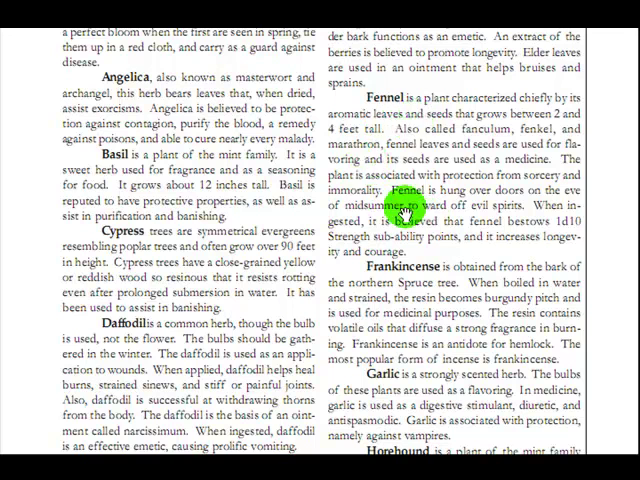
pyautogui.scroll(-3)
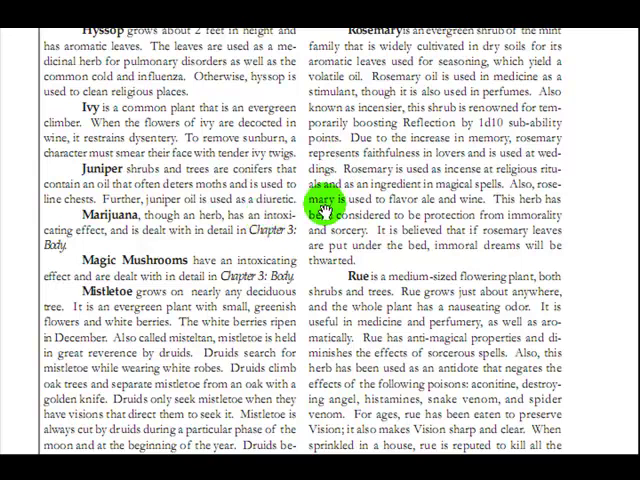
pyautogui.scroll(-3)
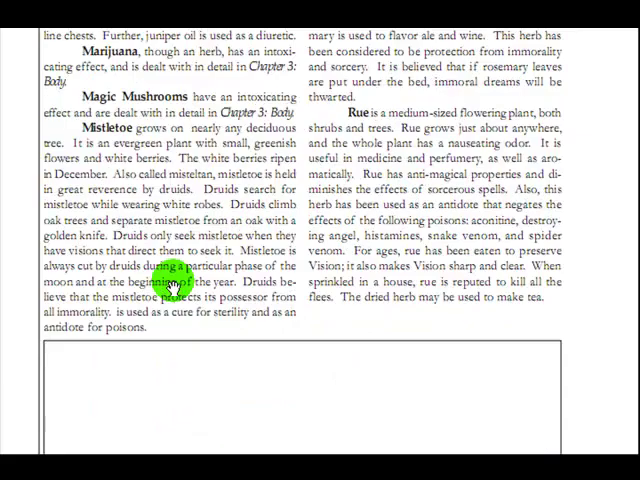
pyautogui.scroll(-3)
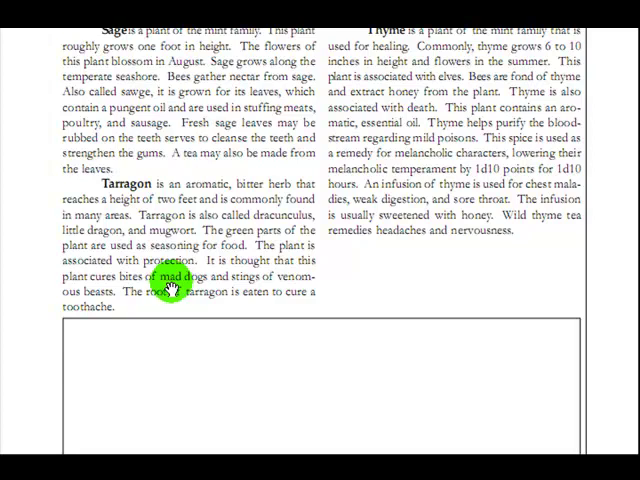
pyautogui.scroll(-3)
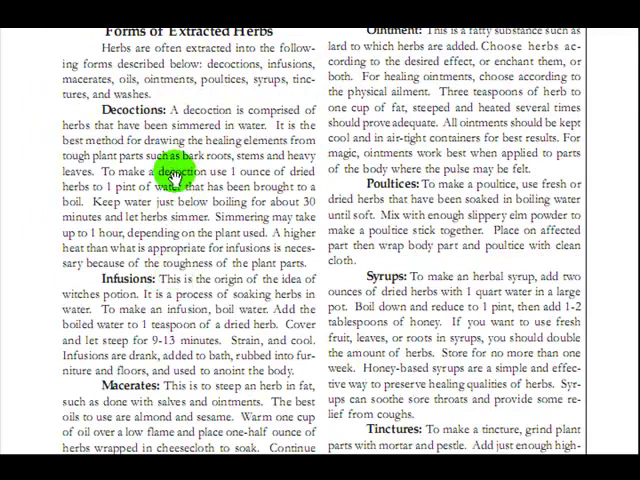
# Scroll past Decoctions, Infusions and Tinctures to the Poisons introduction, Corrosives and Irritants.
pyautogui.scroll(-3)
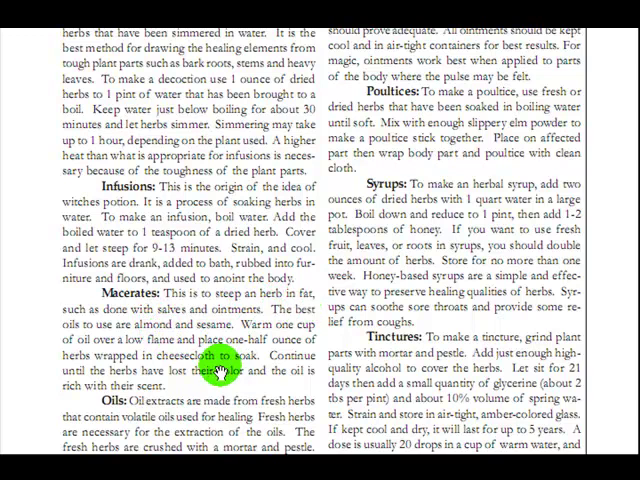
pyautogui.scroll(-3)
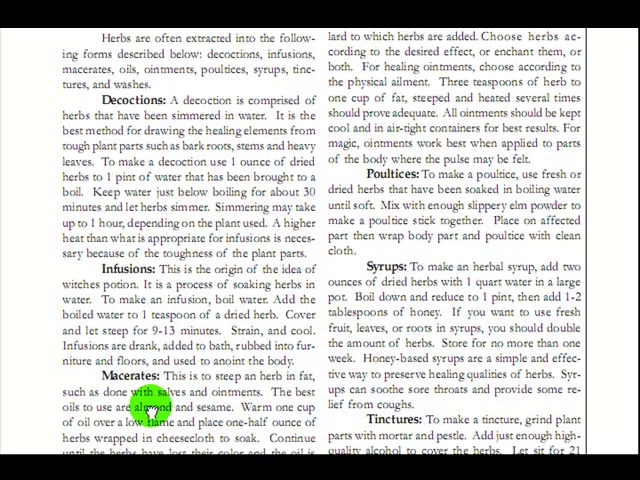
pyautogui.scroll(-3)
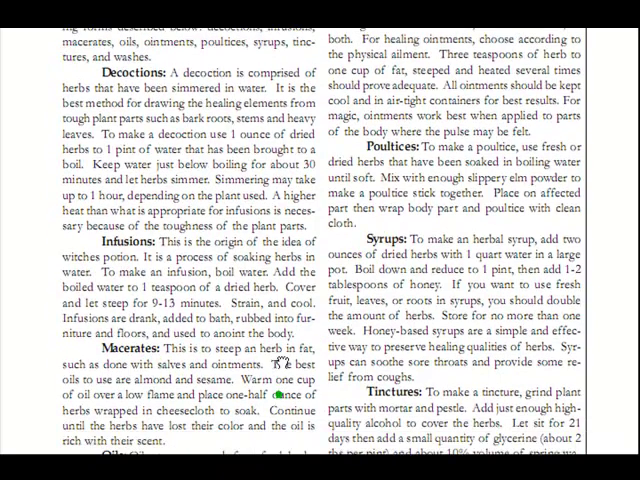
pyautogui.scroll(-3)
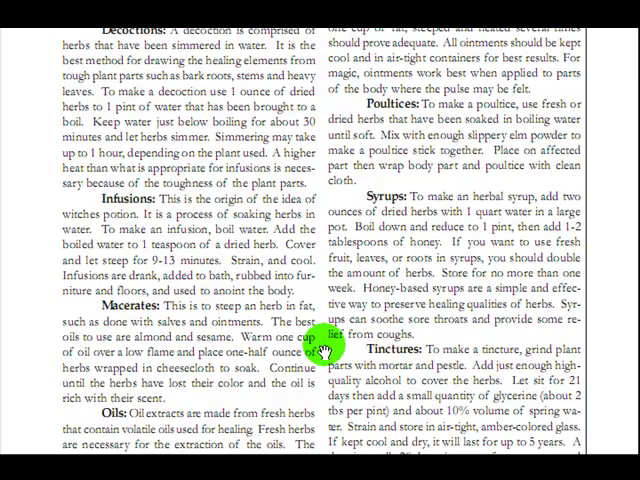
pyautogui.scroll(-3)
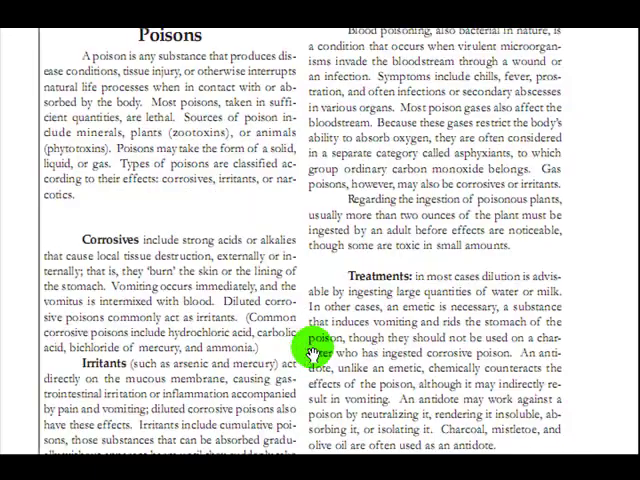
# Scroll to the Poisons: Alphabetically table with Find, Identify, Extract and Prepare ratings.
pyautogui.scroll(-3)
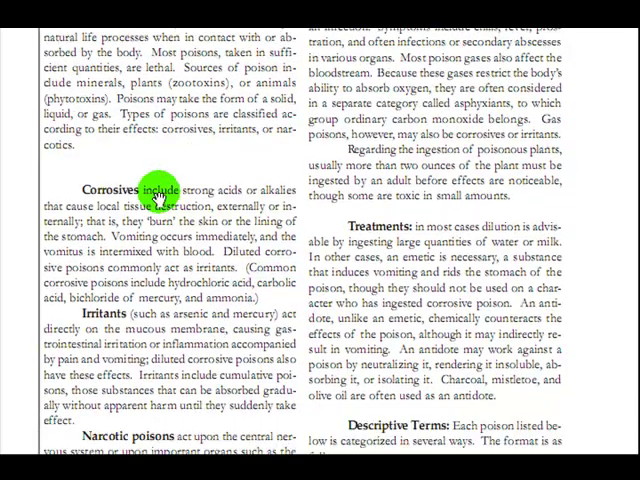
pyautogui.moveTo(170, 432)
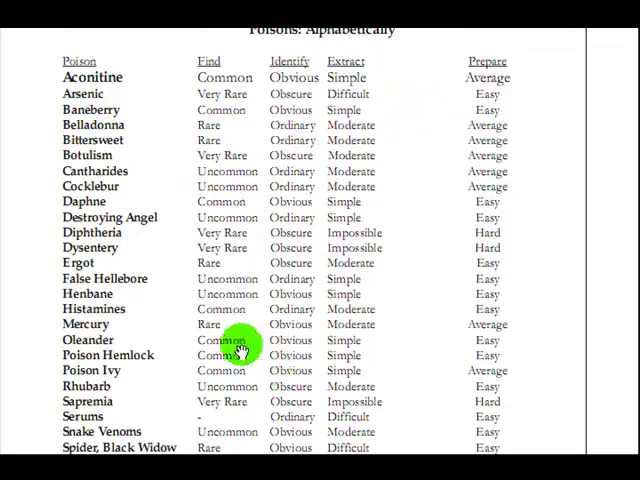
# Scroll from Aconitine through Poison Ivy, Rhubarb, Serums and Snake venoms to Outcome-Focused Warfare.
pyautogui.scroll(-3)
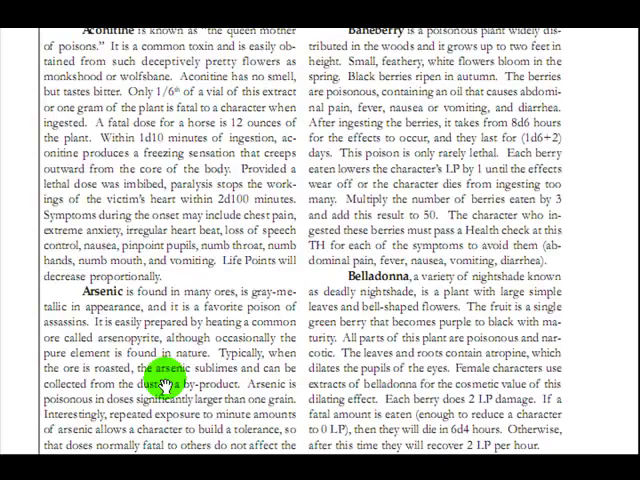
pyautogui.scroll(-3)
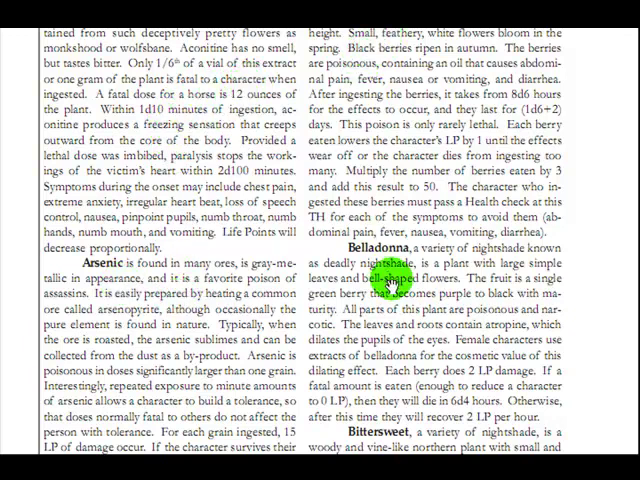
pyautogui.scroll(-3)
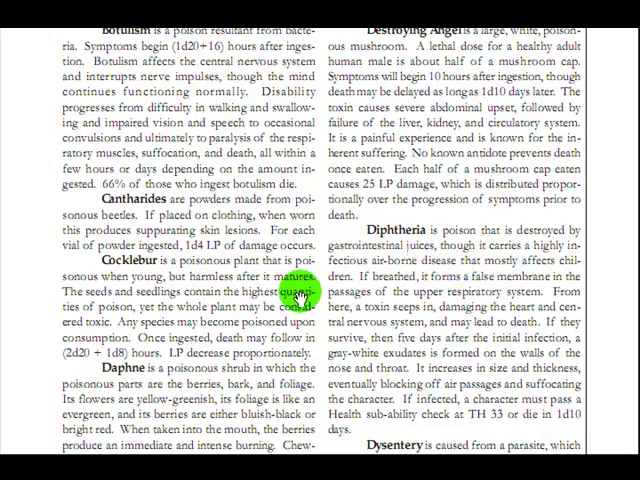
pyautogui.scroll(-3)
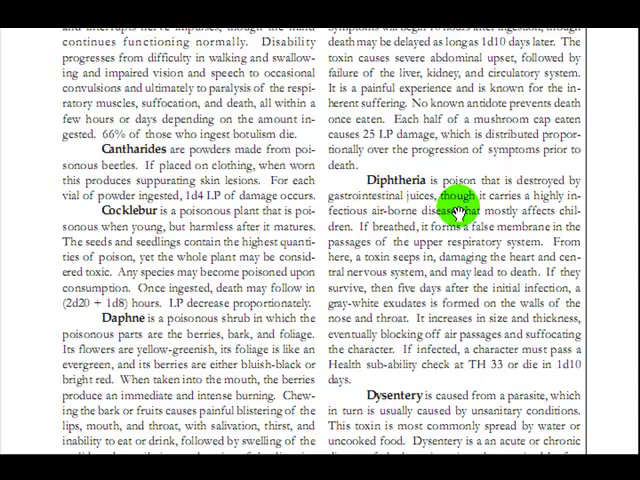
pyautogui.scroll(-3)
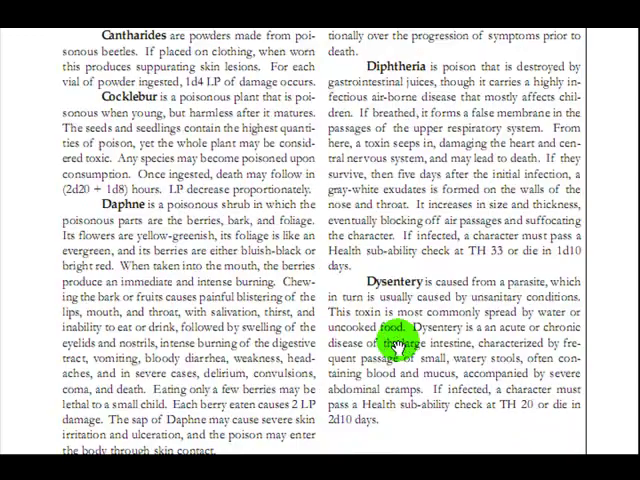
pyautogui.scroll(-3)
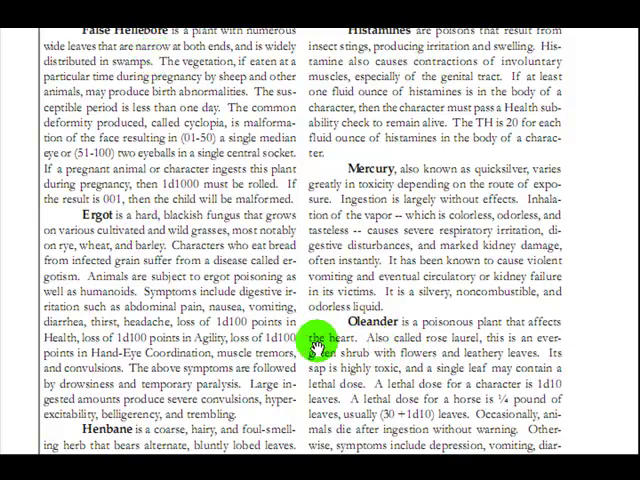
pyautogui.scroll(-3)
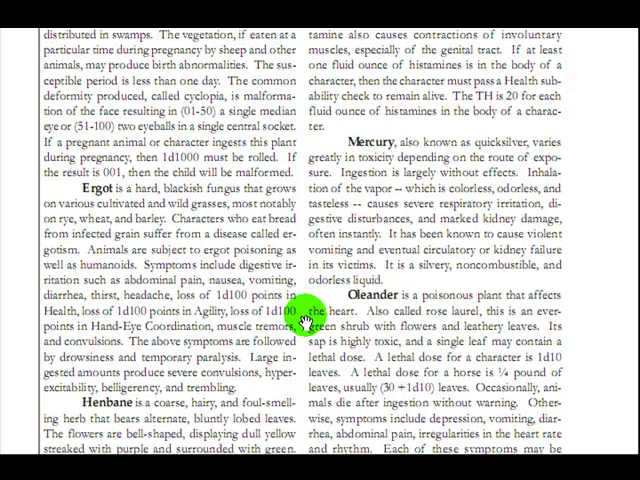
pyautogui.scroll(-3)
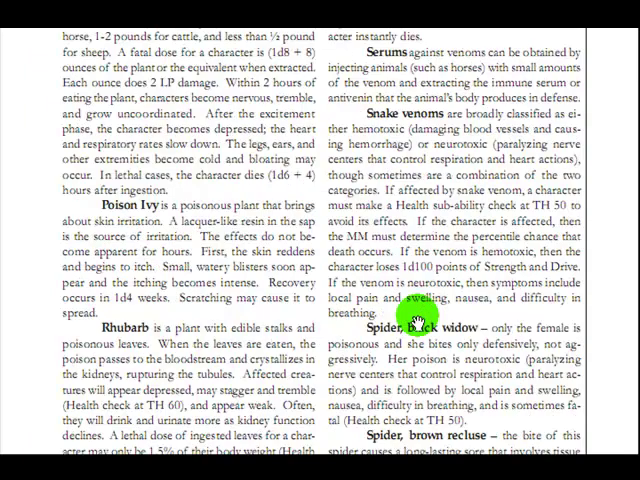
pyautogui.scroll(-3)
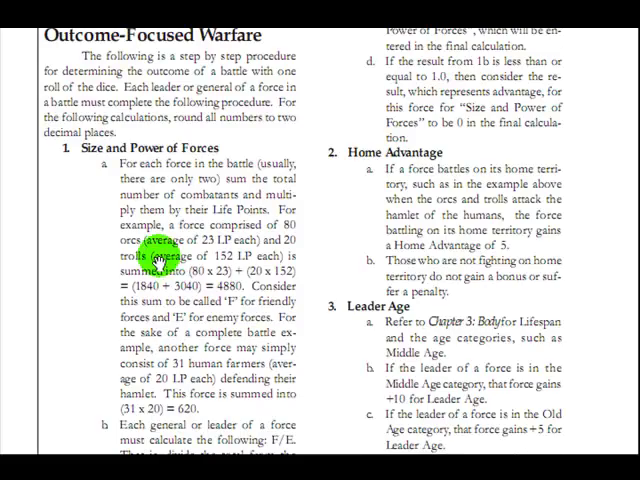
pyautogui.moveTo(378, 337)
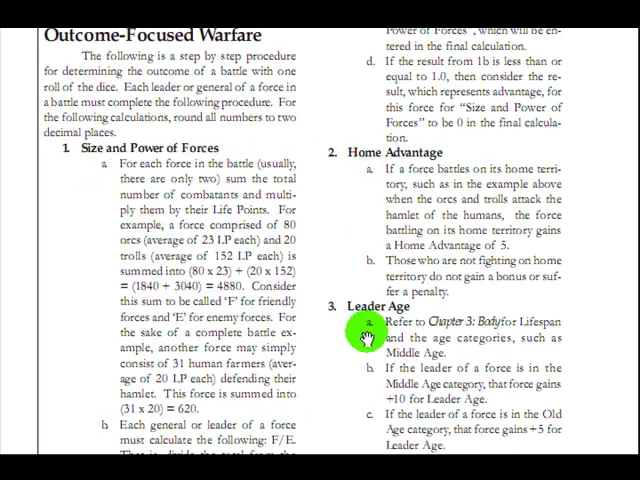
# Scroll to Calculation for All Variables and its human-versus-non-human battle example.
pyautogui.scroll(-3)
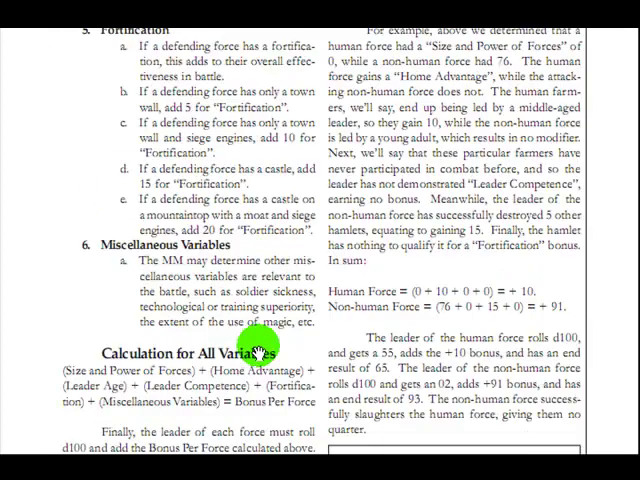
pyautogui.moveTo(248, 415)
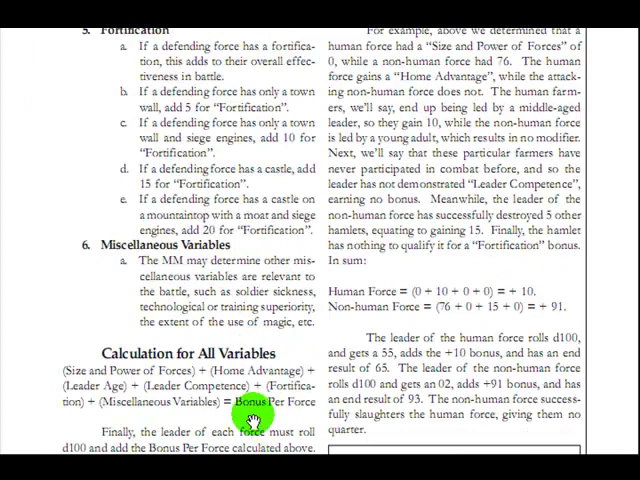
pyautogui.moveTo(176, 404)
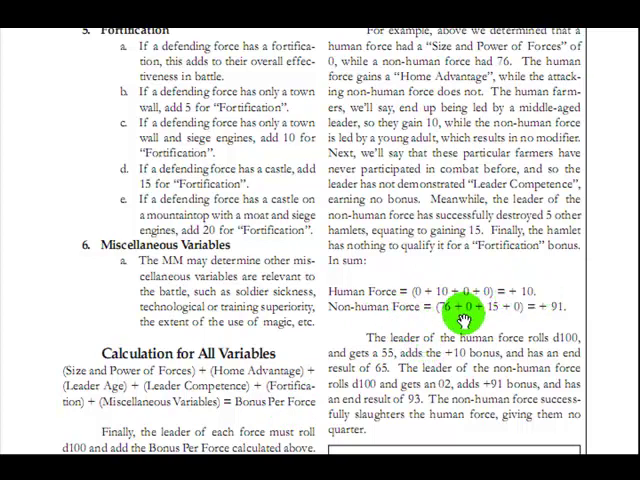
pyautogui.moveTo(513, 330)
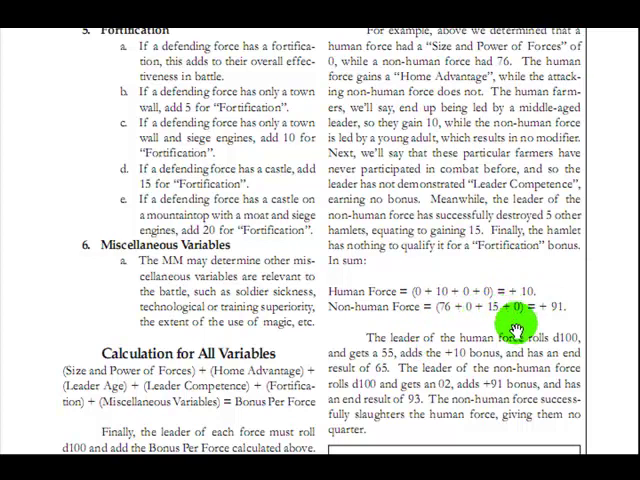
pyautogui.scroll(-3)
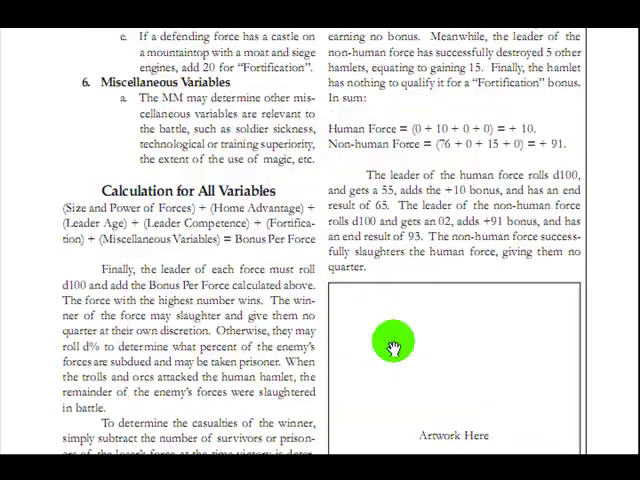
# Scroll past Organization and warrior Types to Tactics, Council of War and Siege Warfare.
pyautogui.scroll(-3)
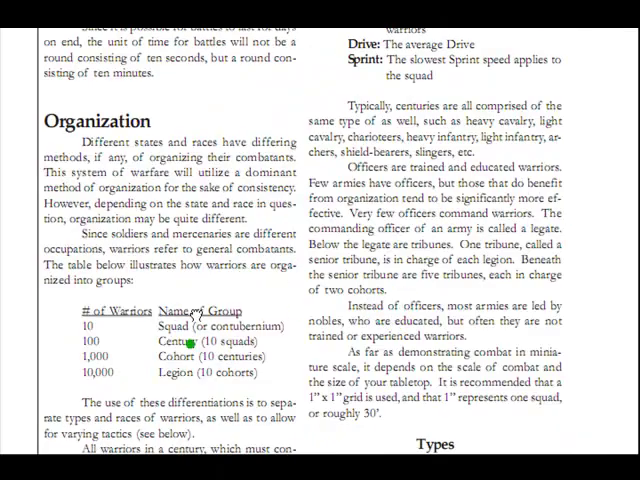
pyautogui.scroll(-3)
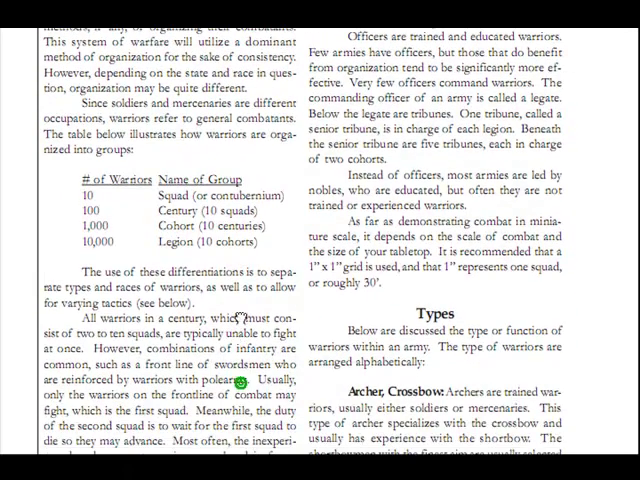
pyautogui.scroll(-3)
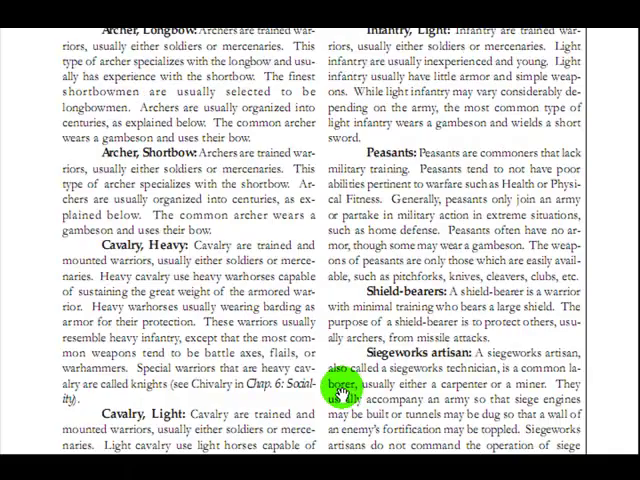
pyautogui.scroll(-3)
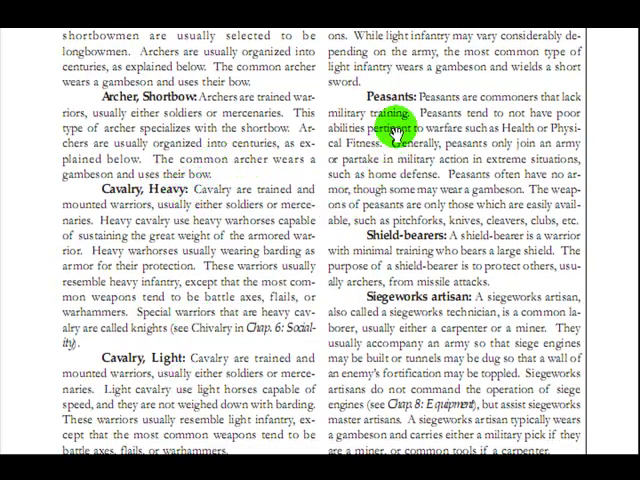
pyautogui.moveTo(430, 270)
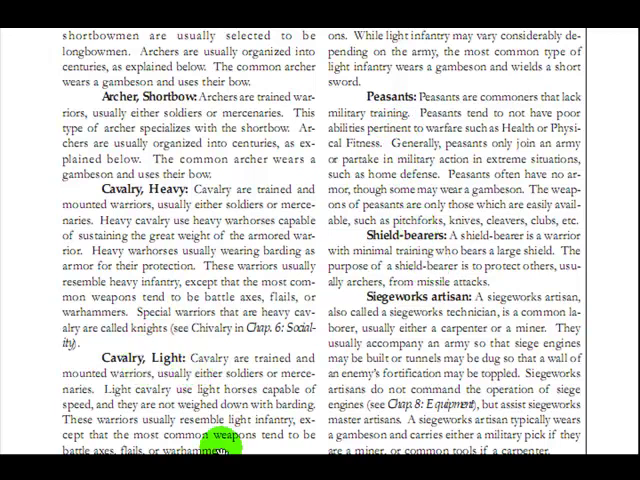
pyautogui.scroll(-3)
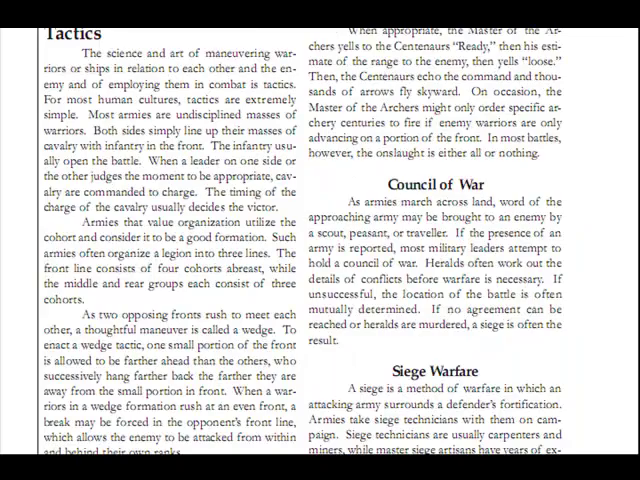
# Scroll past the Wages and Movement tables to the recruit training passage on wooden swords.
pyautogui.scroll(-3)
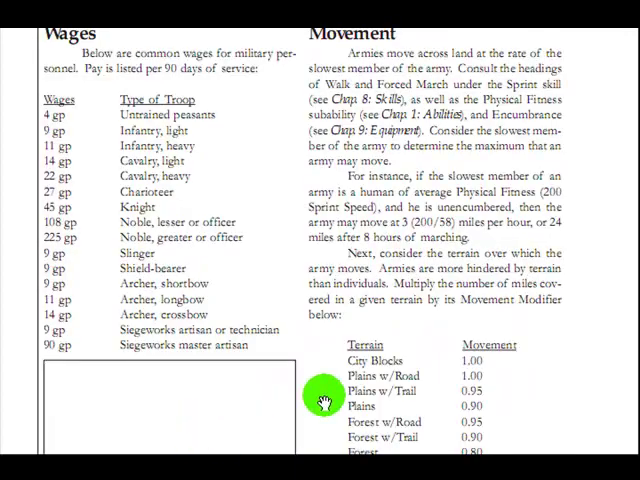
pyautogui.scroll(-3)
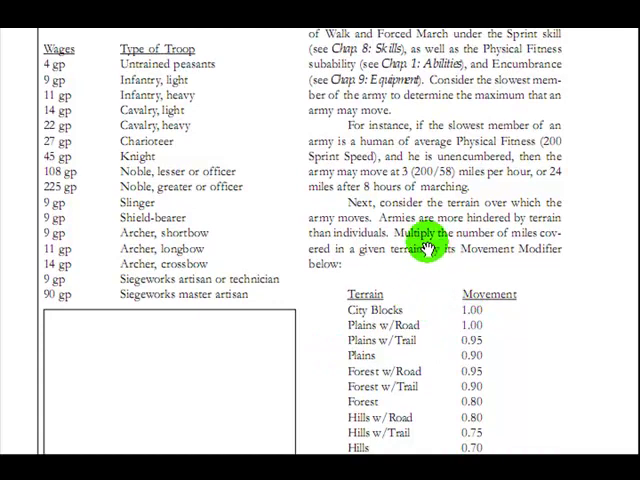
pyautogui.moveTo(224, 157)
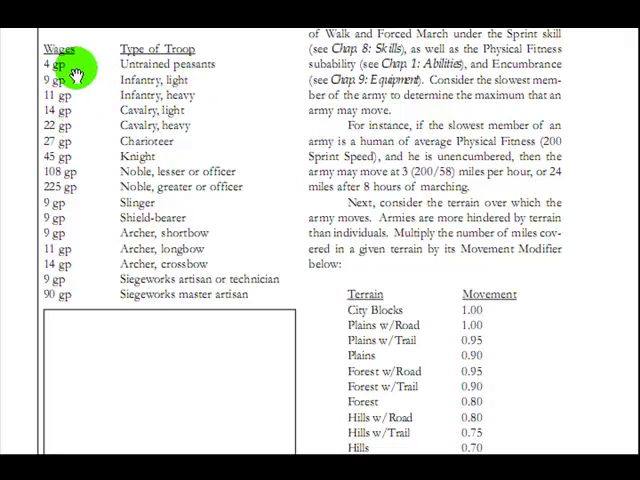
pyautogui.moveTo(205, 83)
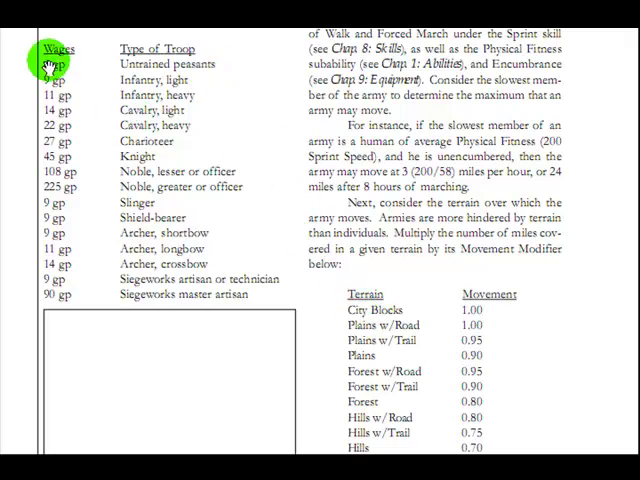
pyautogui.moveTo(340, 188)
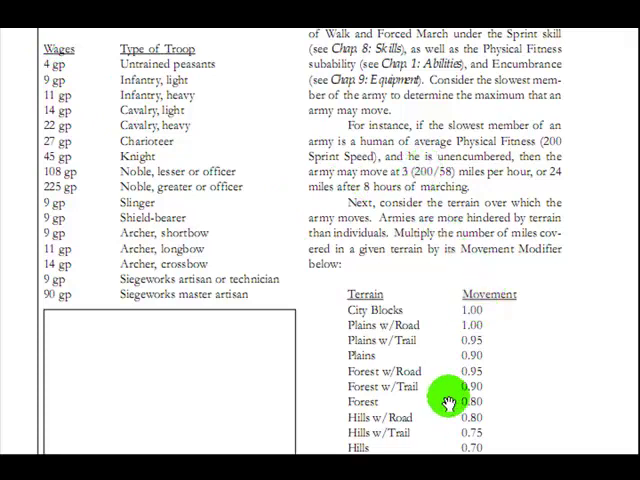
pyautogui.scroll(-3)
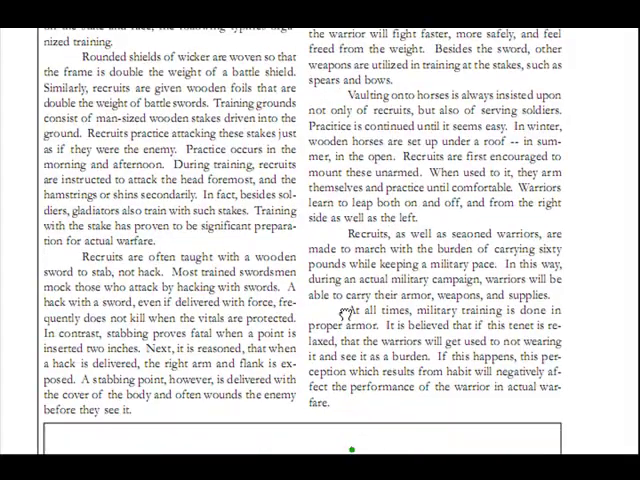
# Scroll past Flight Factor, Climb Rate and Aerial rules to Naval Warfare and Naval Tactics.
pyautogui.scroll(-3)
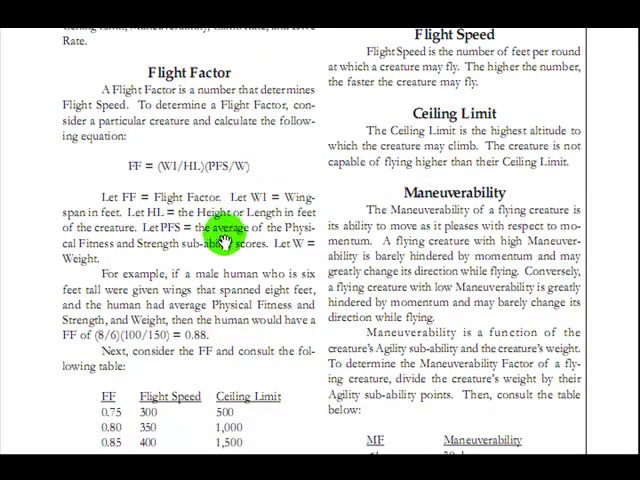
pyautogui.scroll(-3)
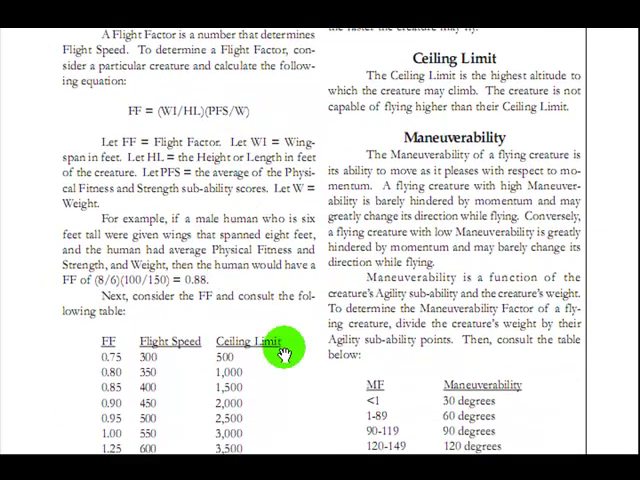
pyautogui.scroll(-3)
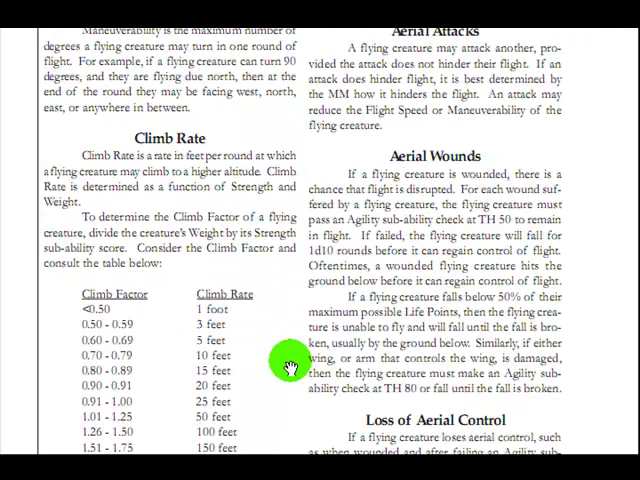
pyautogui.scroll(-3)
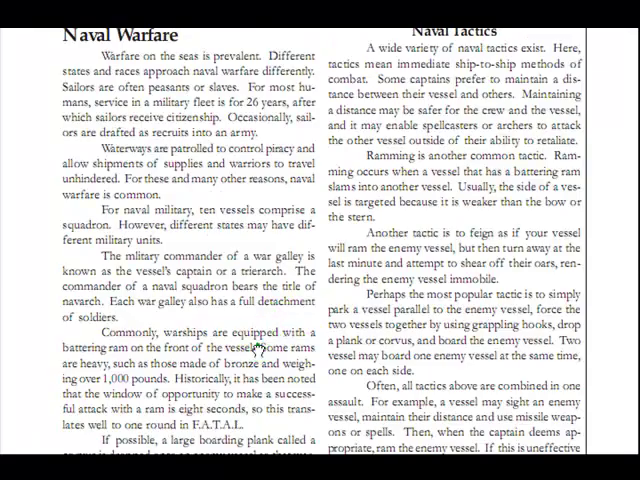
# Scroll through vessel, Fire, Rowing and Current Direction rules to Appendix 1: Character Sheets.
pyautogui.scroll(-3)
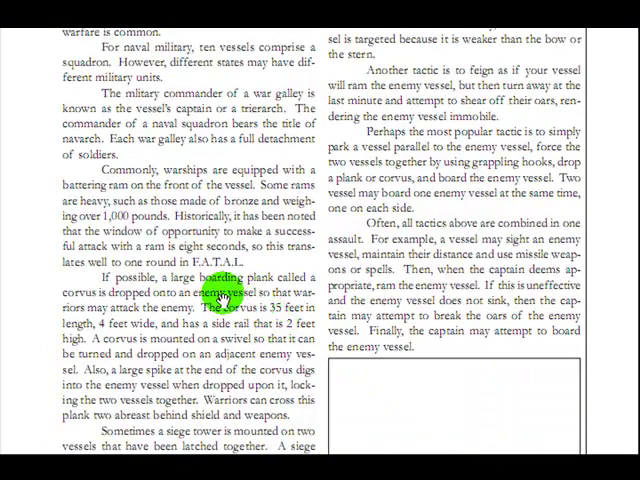
pyautogui.scroll(-3)
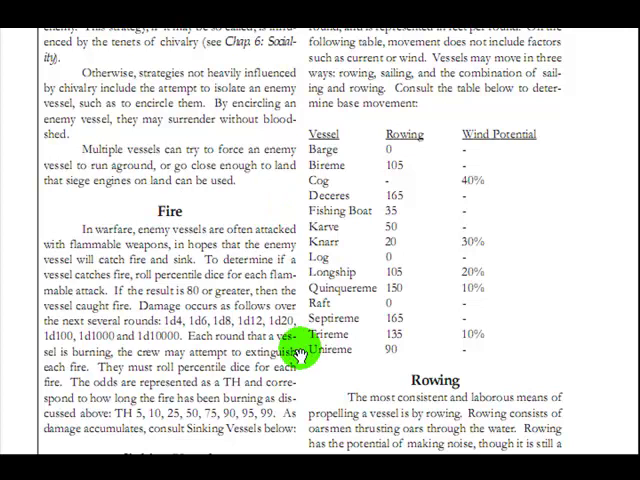
pyautogui.scroll(-3)
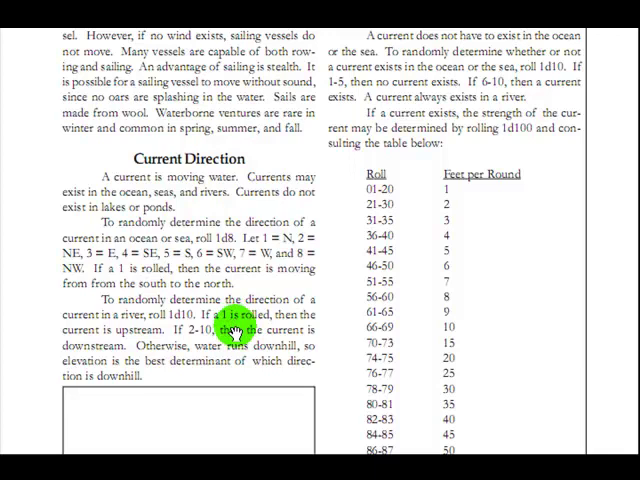
pyautogui.scroll(-3)
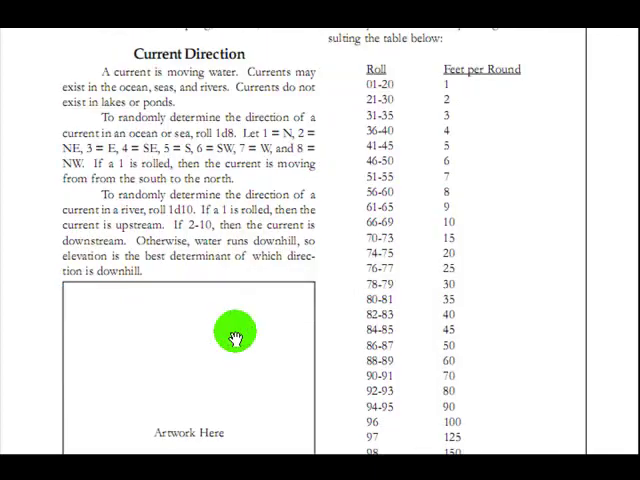
pyautogui.scroll(-3)
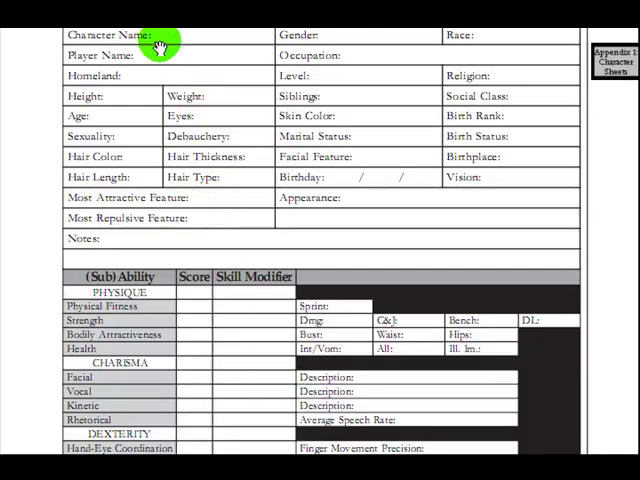
pyautogui.moveTo(280, 137)
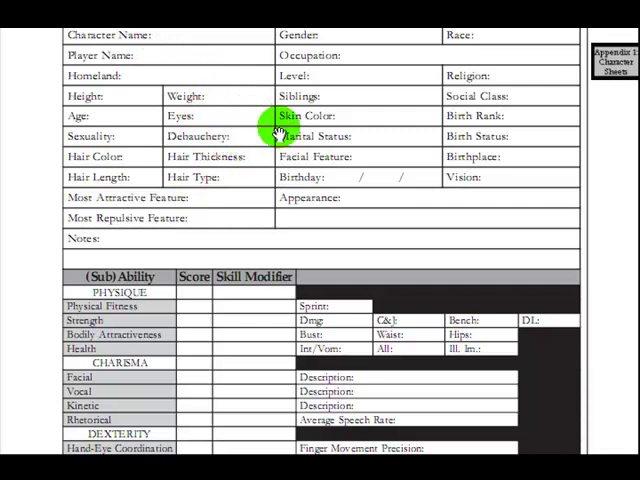
pyautogui.moveTo(520, 150)
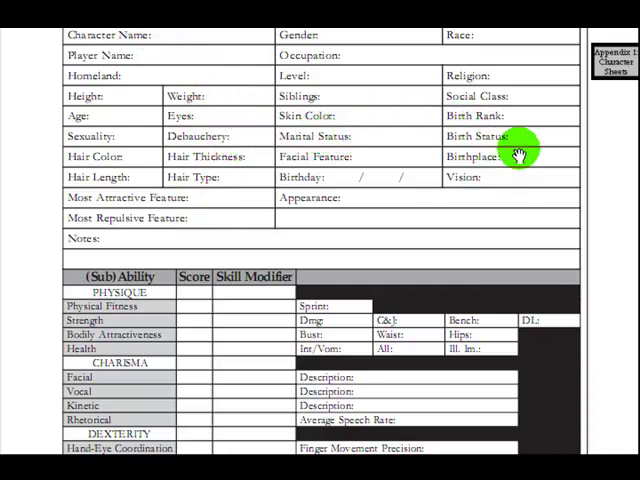
pyautogui.moveTo(211, 203)
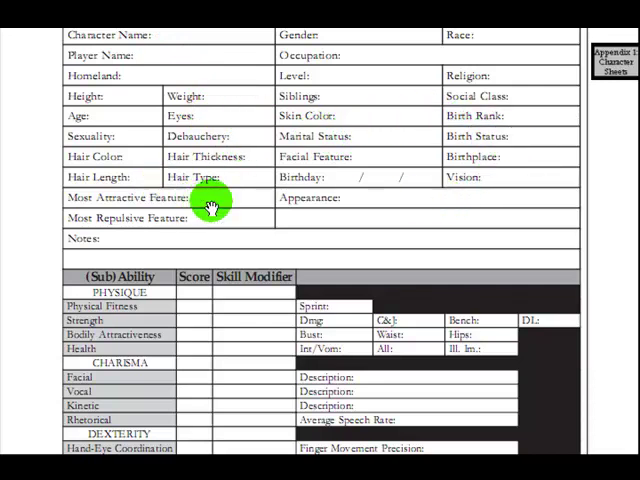
pyautogui.moveTo(218, 225)
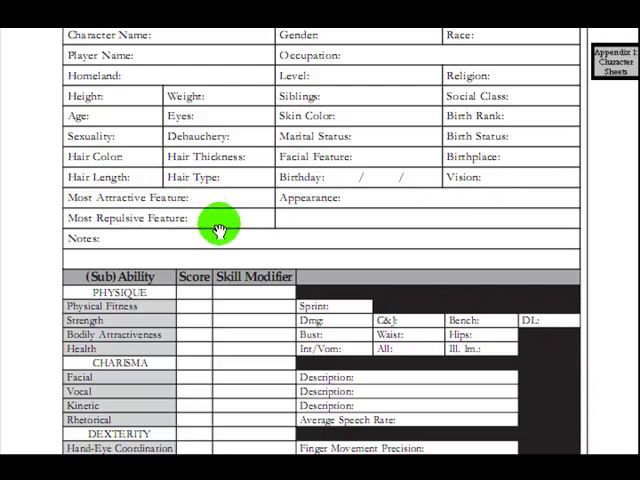
# Scroll the character sheet down to the Disposition, Temperament, Initiative and Weapons tables.
pyautogui.scroll(-3)
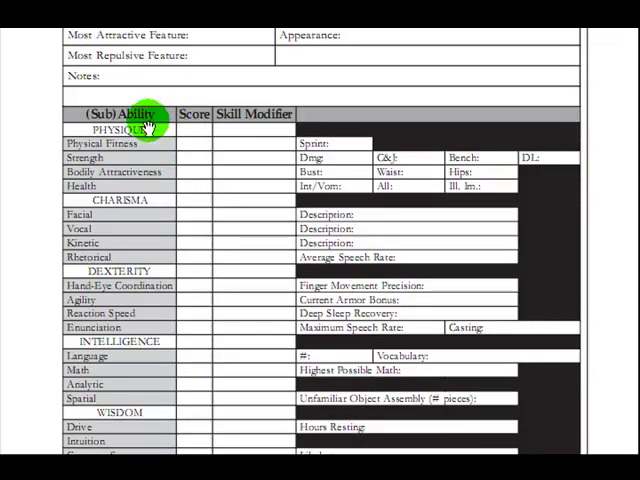
pyautogui.moveTo(120, 200)
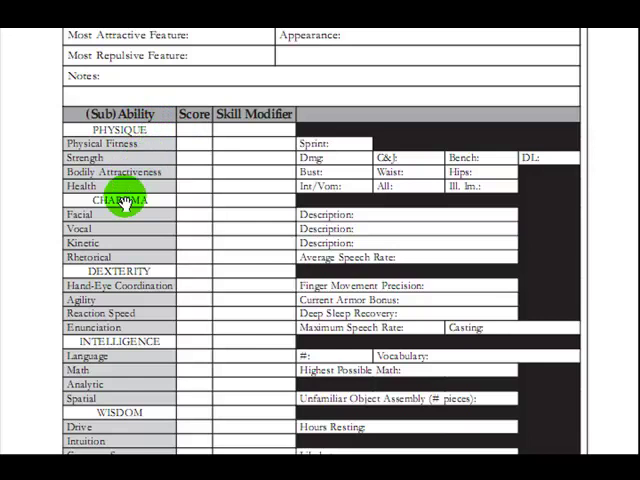
pyautogui.moveTo(118, 385)
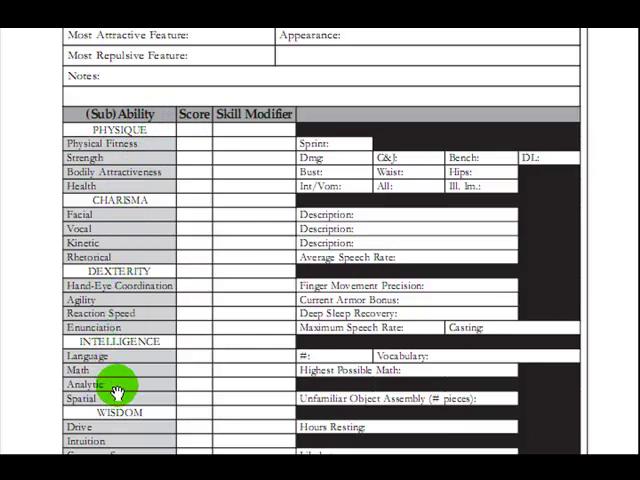
pyautogui.moveTo(245, 160)
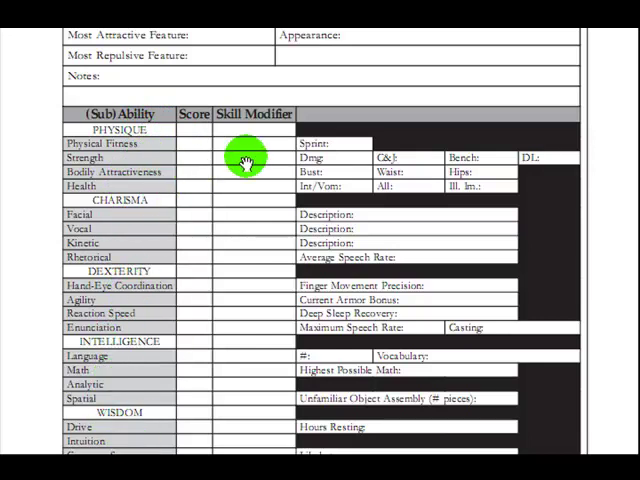
pyautogui.moveTo(372, 157)
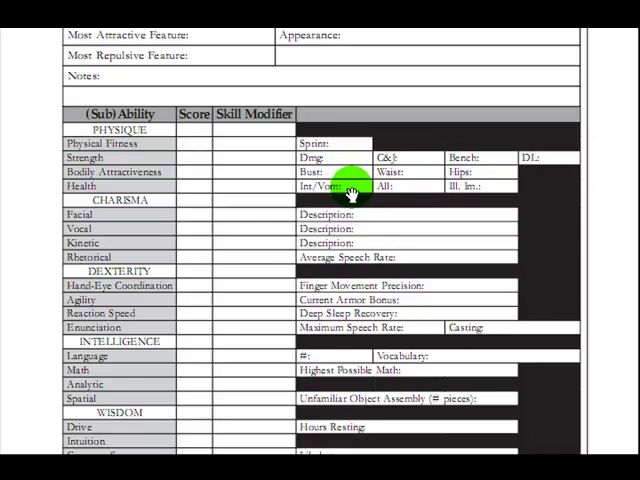
pyautogui.moveTo(343, 186)
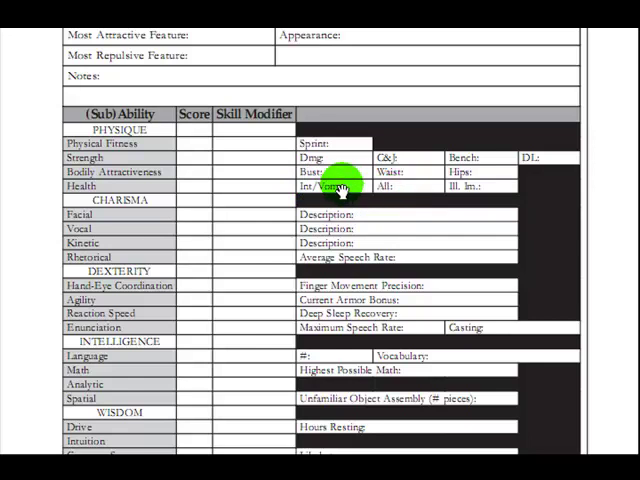
pyautogui.moveTo(384, 238)
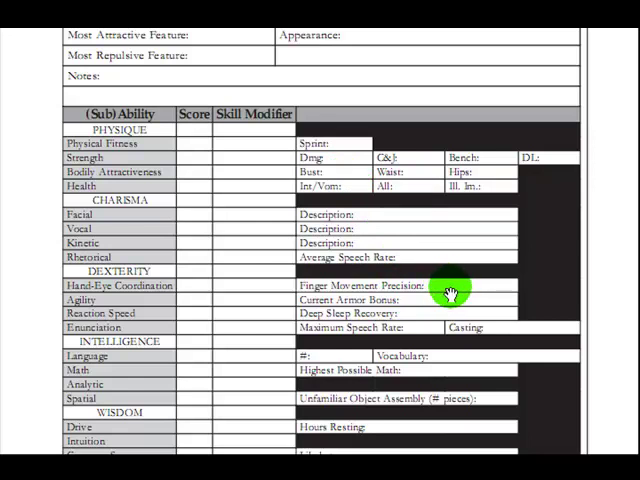
pyautogui.moveTo(340, 320)
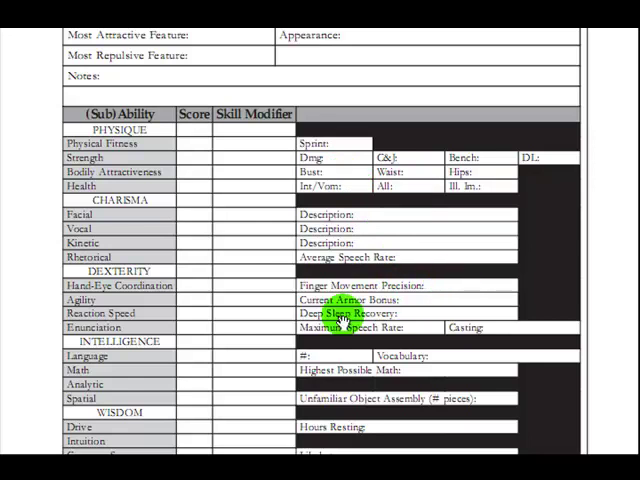
pyautogui.scroll(-3)
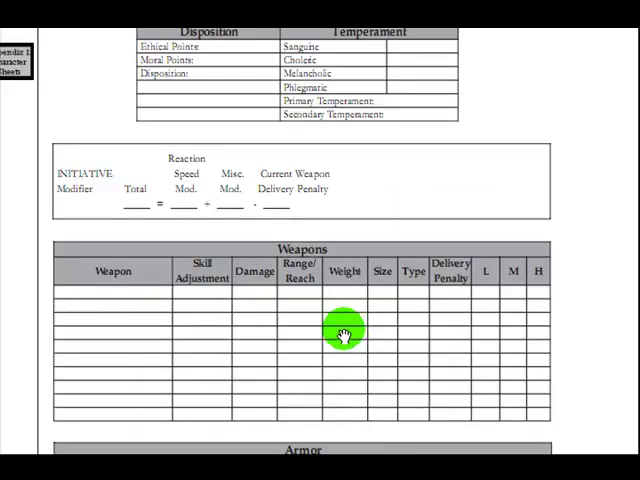
# Scroll past Armor, Languages, Special Abilities, Equipment and Henchmen to the Skills list.
pyautogui.scroll(-3)
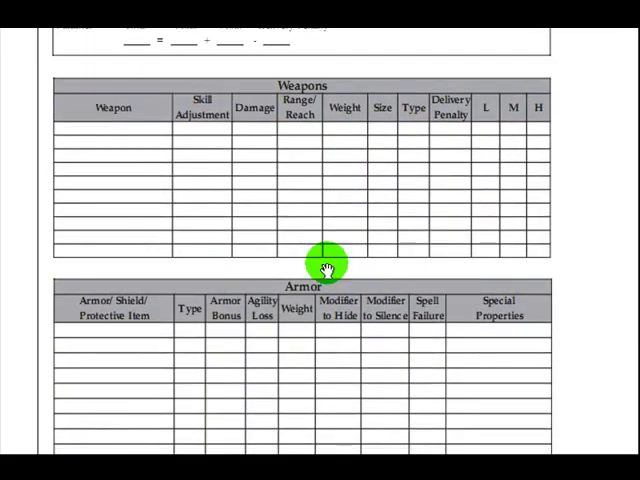
pyautogui.scroll(-3)
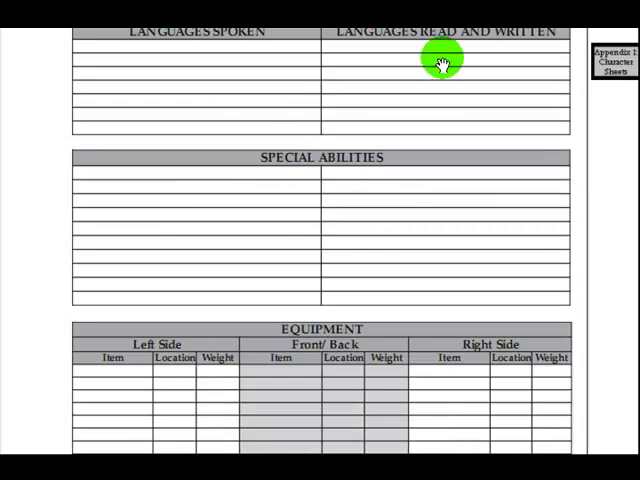
pyautogui.moveTo(302, 190)
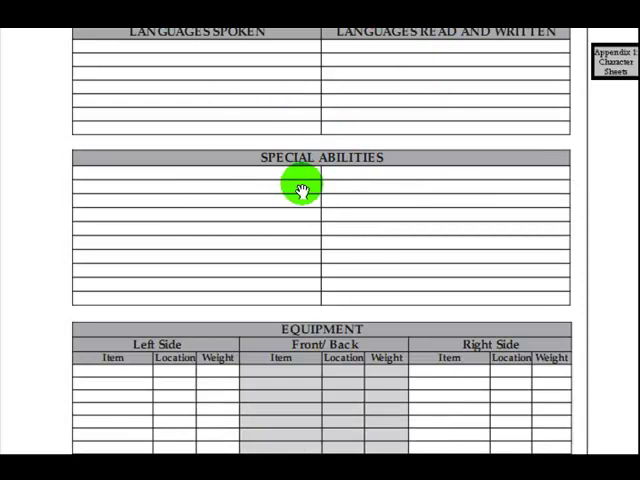
pyautogui.scroll(-3)
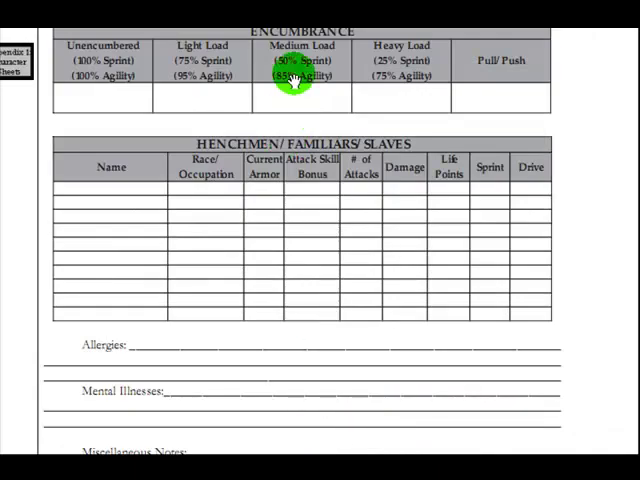
pyautogui.moveTo(222, 185)
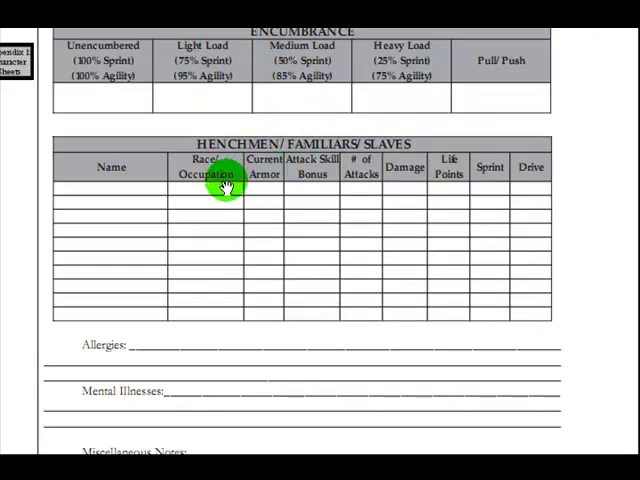
pyautogui.scroll(-3)
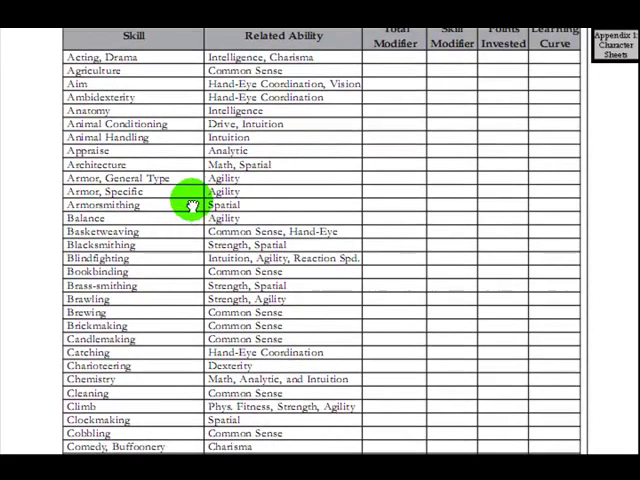
# Scroll past the remaining skills and the Spells Known spellbook forms to Appendix 2.
pyautogui.scroll(-3)
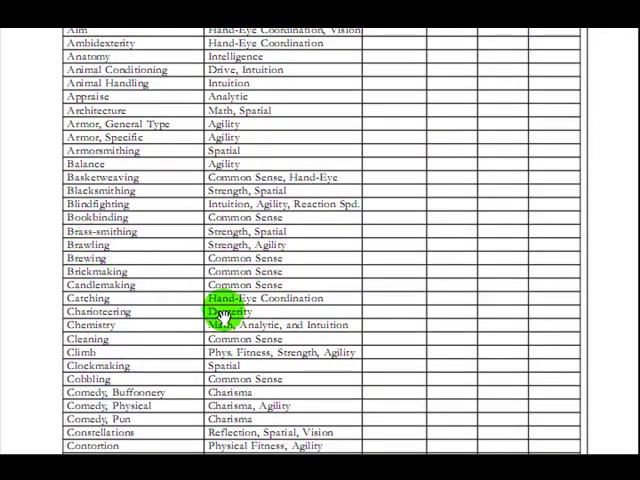
pyautogui.scroll(-3)
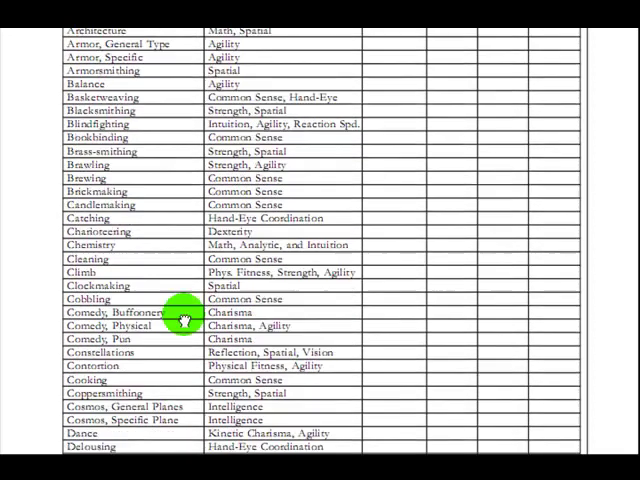
pyautogui.scroll(-3)
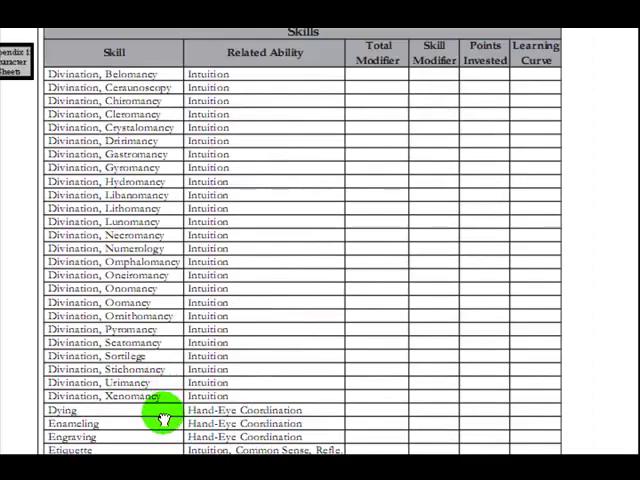
pyautogui.scroll(-3)
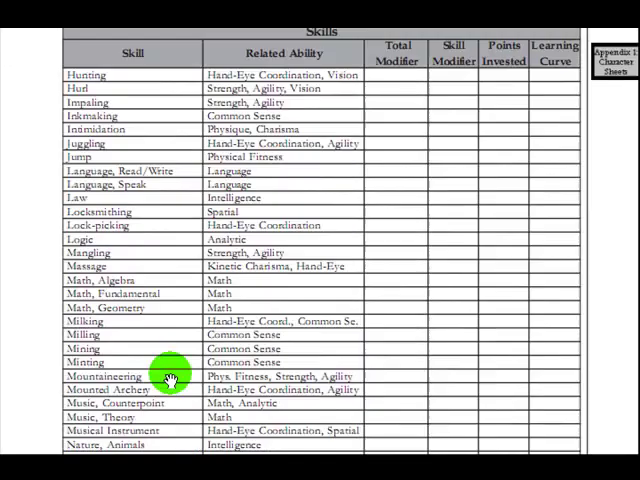
pyautogui.scroll(-3)
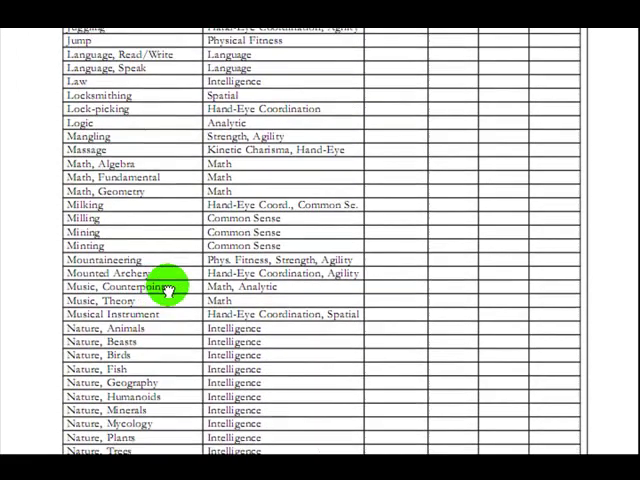
pyautogui.scroll(-3)
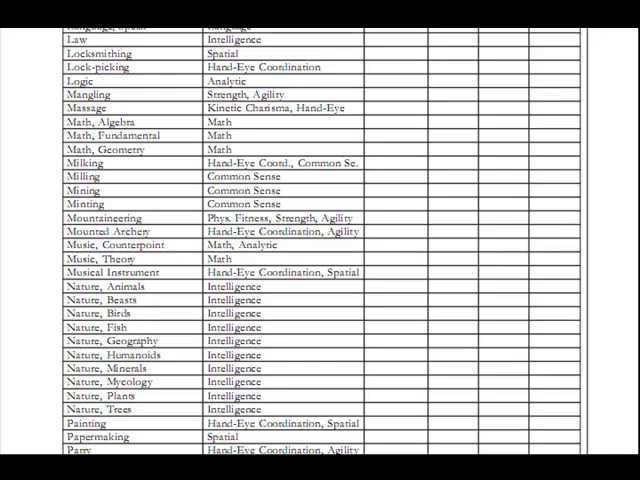
pyautogui.scroll(-3)
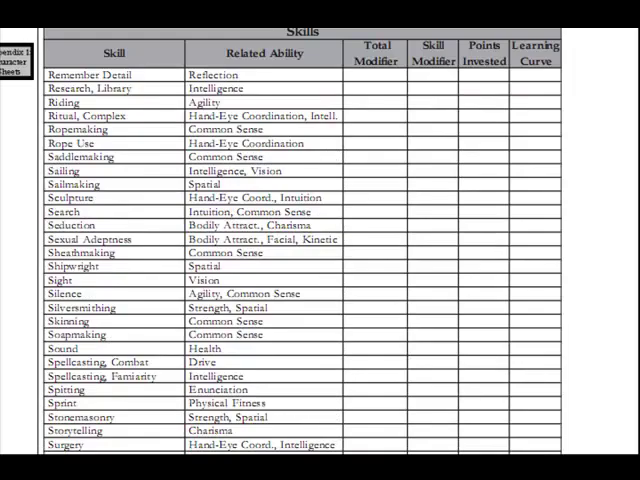
pyautogui.scroll(-3)
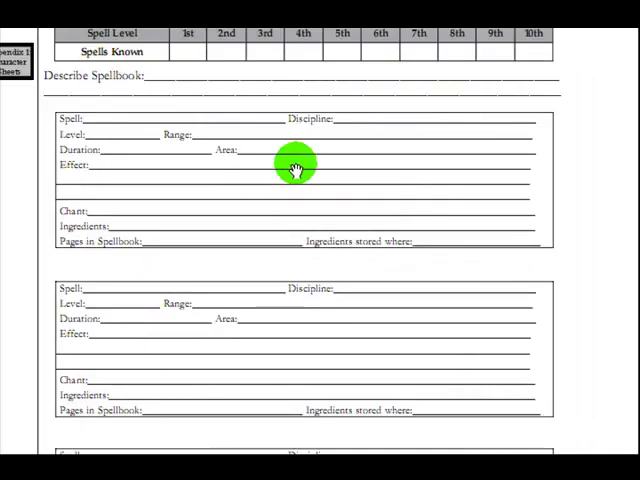
pyautogui.moveTo(238, 330)
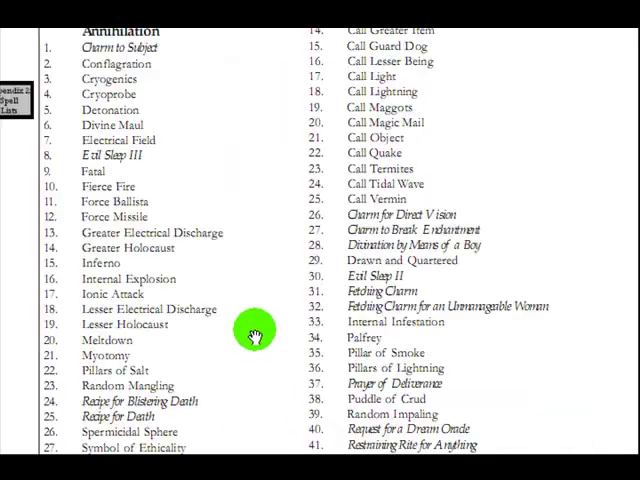
pyautogui.moveTo(150, 168)
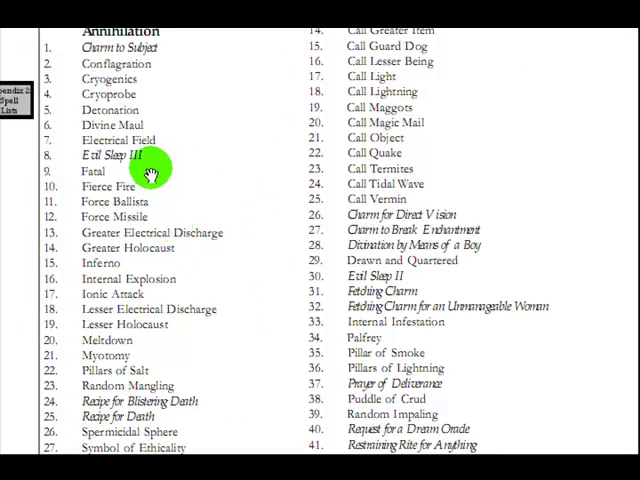
pyautogui.moveTo(455, 215)
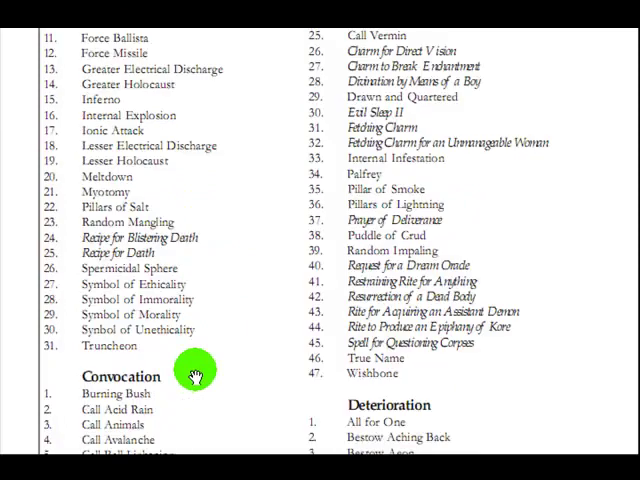
# Scroll through the Level One and higher spell lists until the list ending with Wish.
pyautogui.scroll(-3)
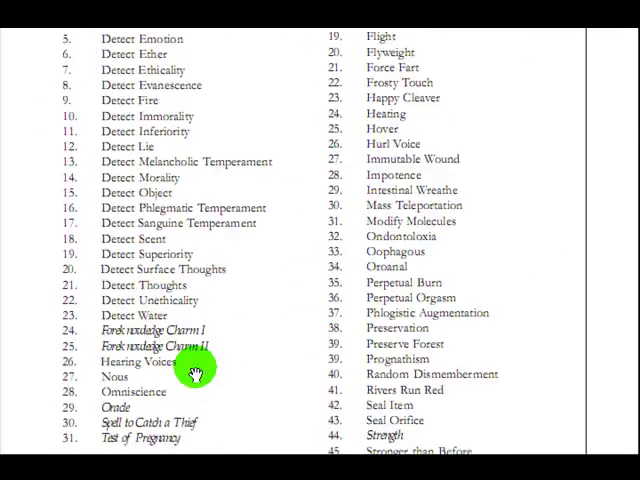
pyautogui.scroll(-3)
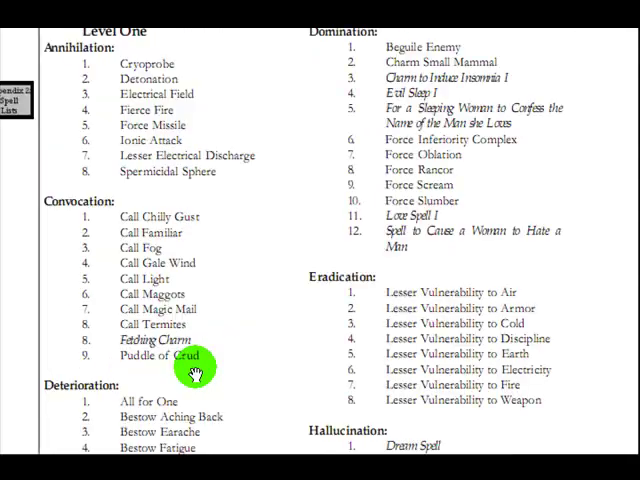
pyautogui.scroll(-3)
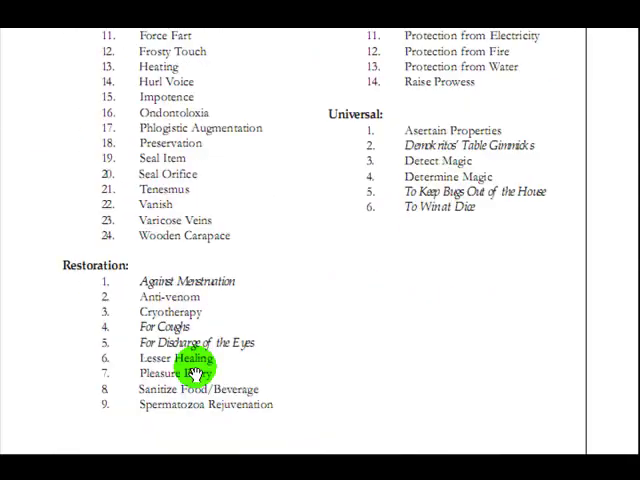
pyautogui.scroll(-3)
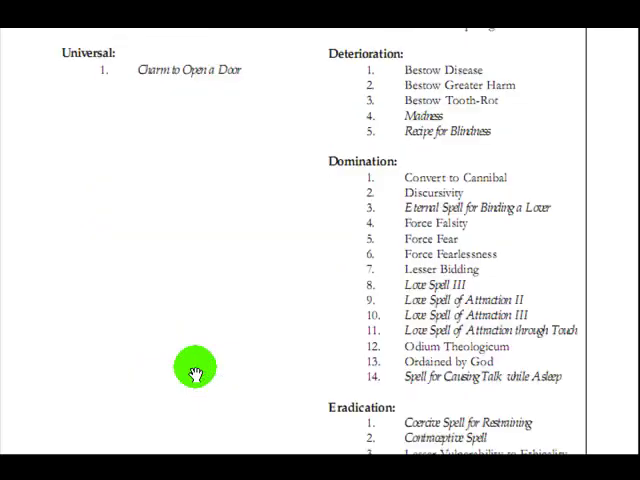
pyautogui.scroll(-3)
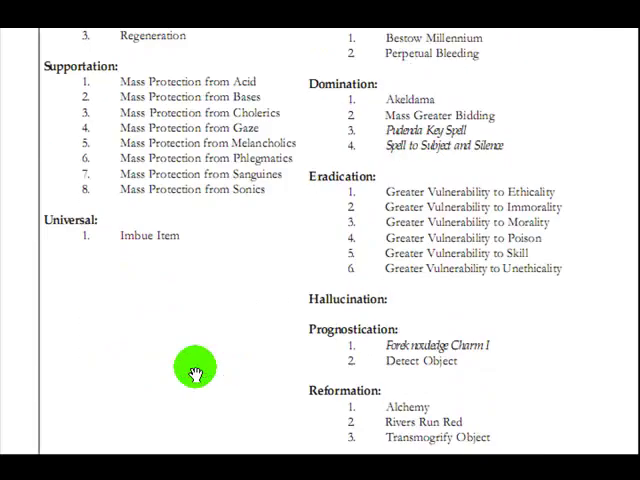
pyautogui.scroll(-3)
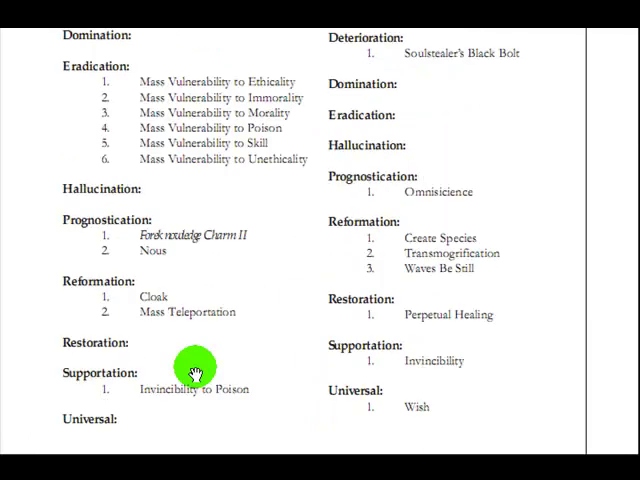